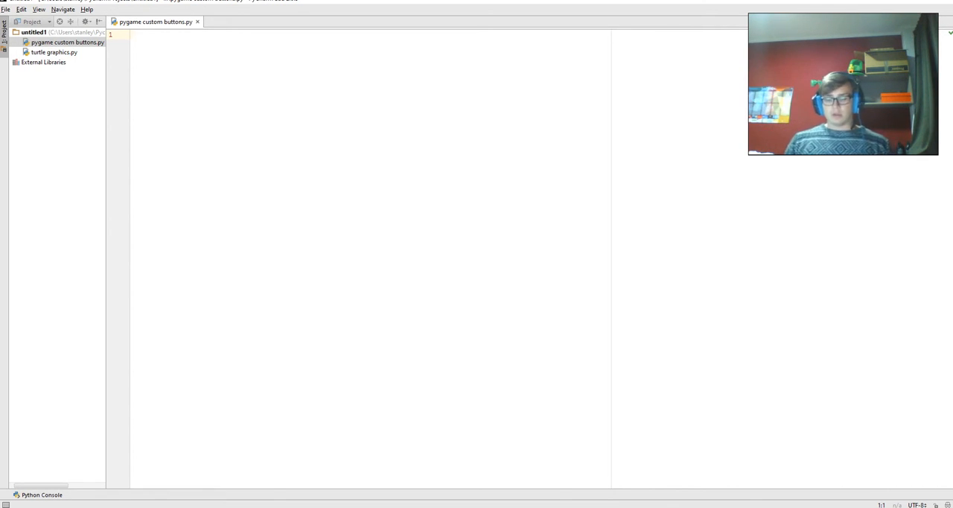
Import pygame, everything from pygame.locals, and time at the top of the script.
type("import")
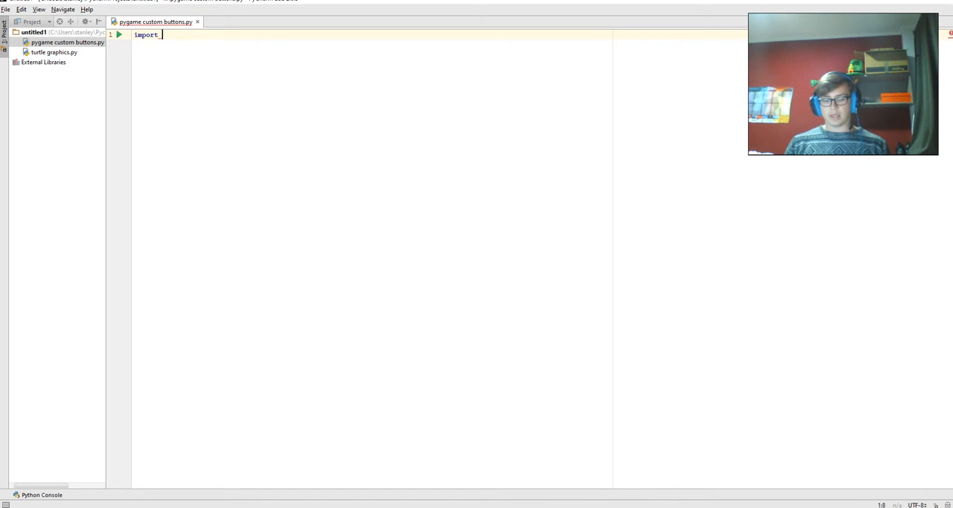
type("pygame")
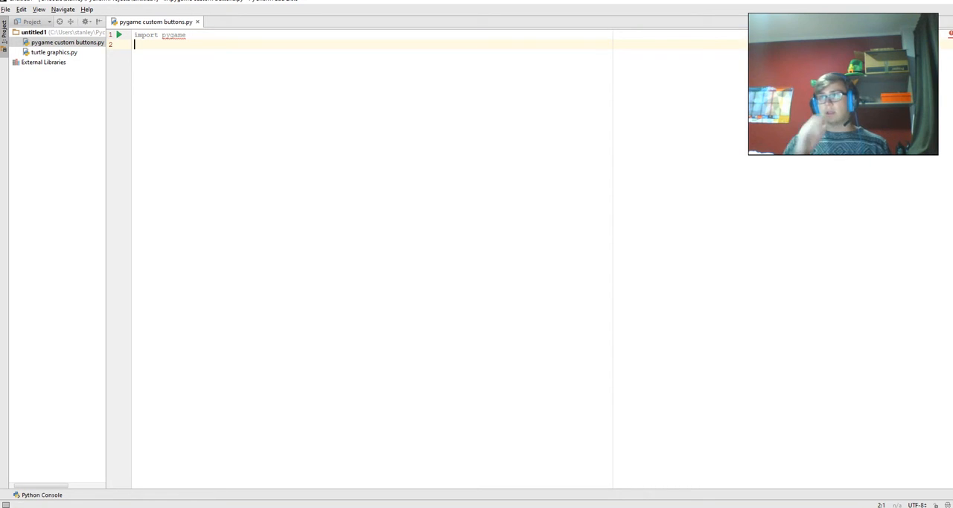
type("from")
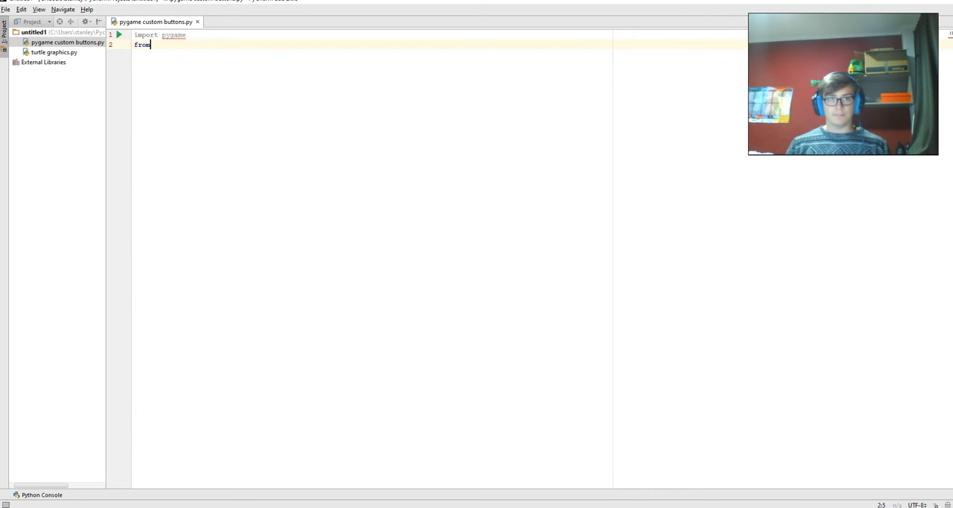
type("pygame")
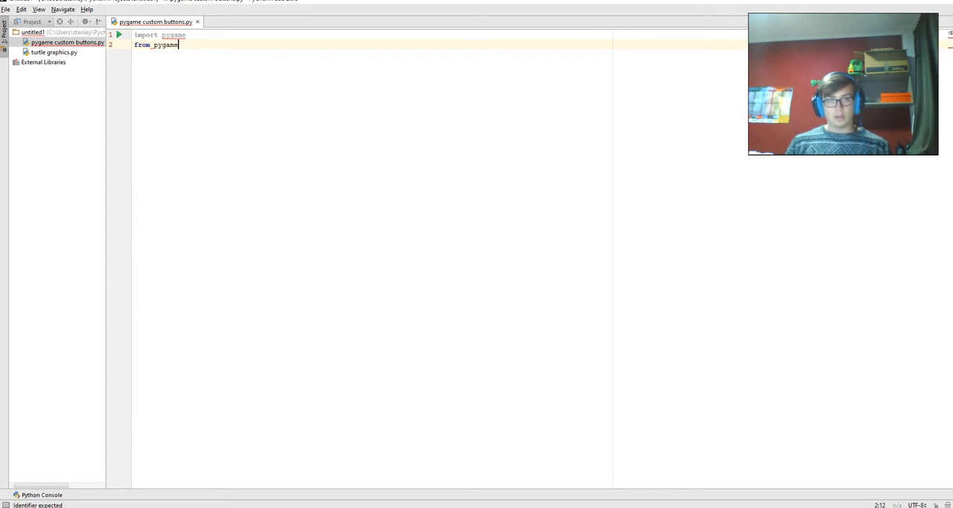
type(".localas")
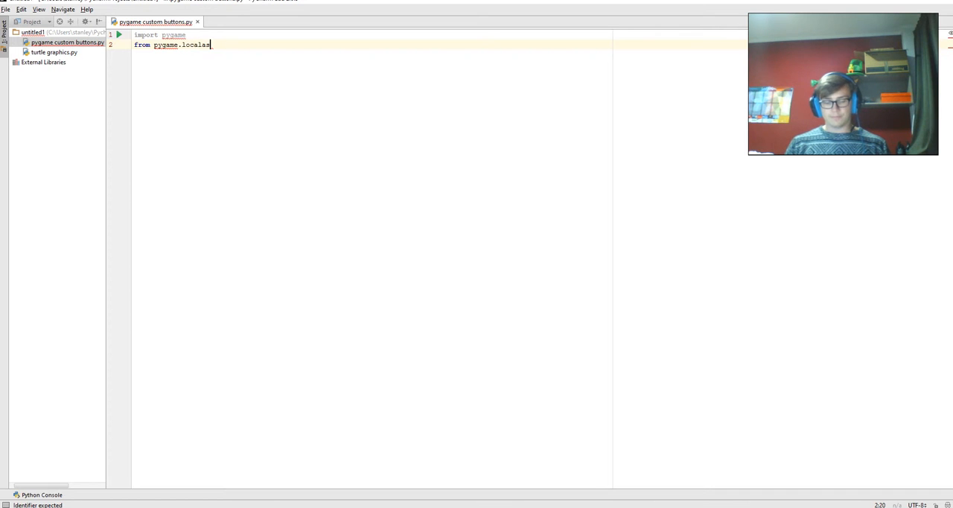
key("Backspace")
type(" import")
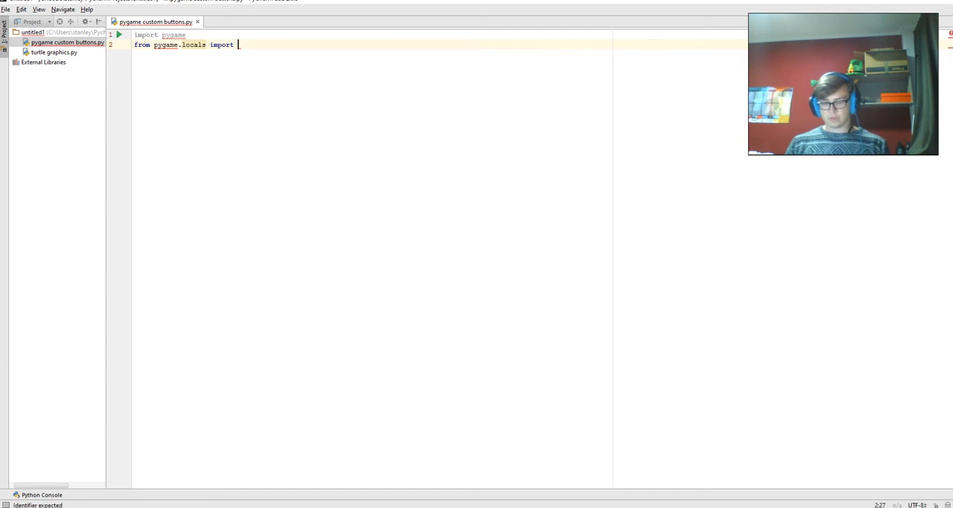
type("*")
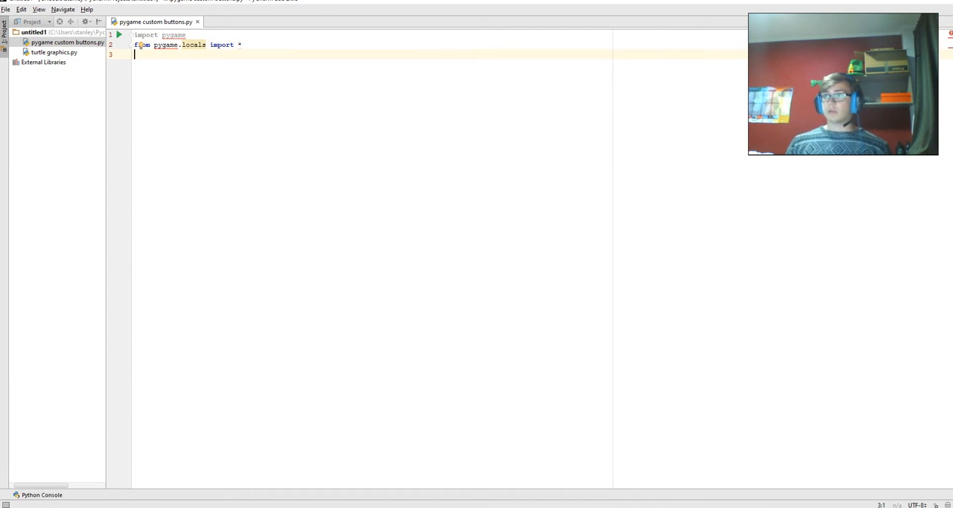
mouse_move(165, 45)
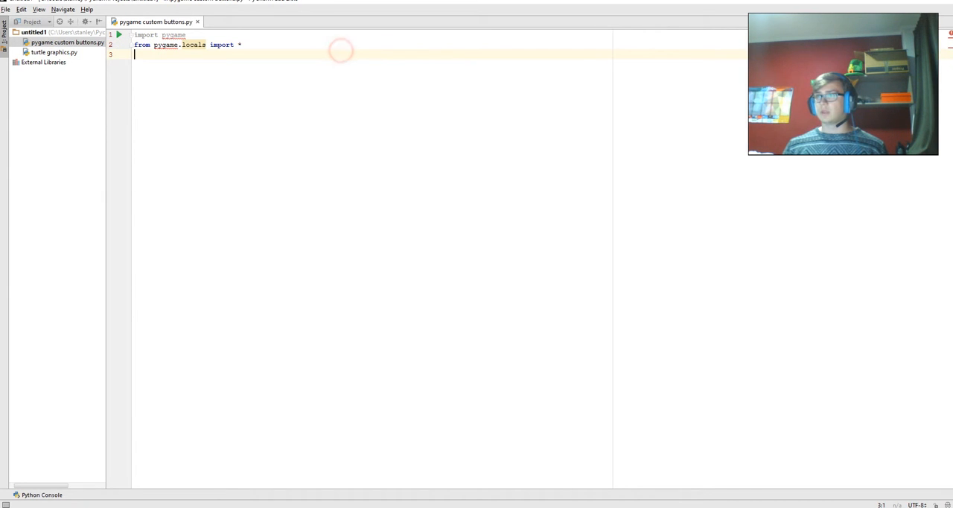
type("impoty")
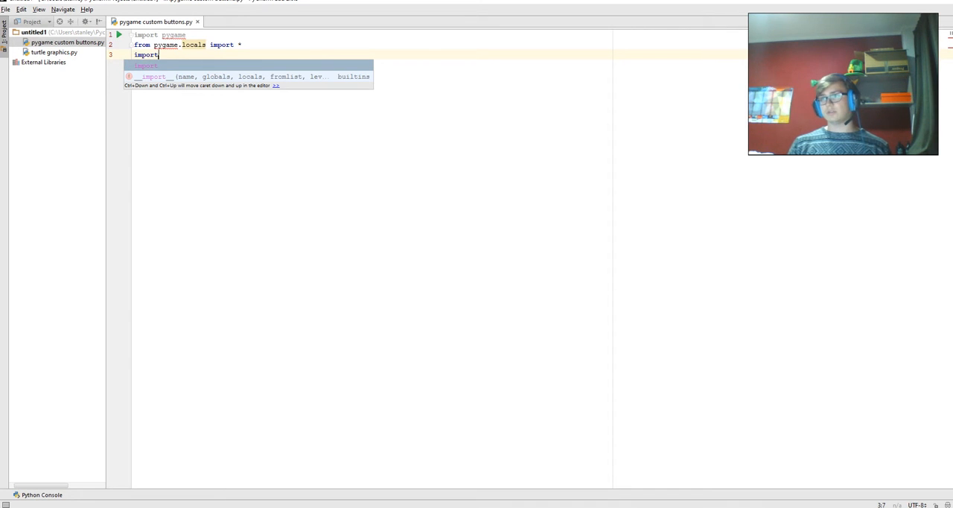
type("time")
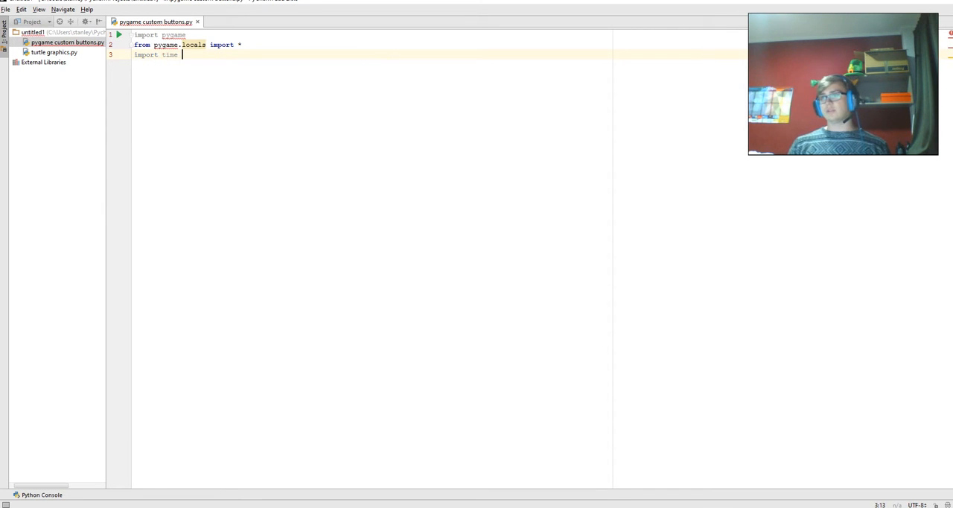
key("enter")
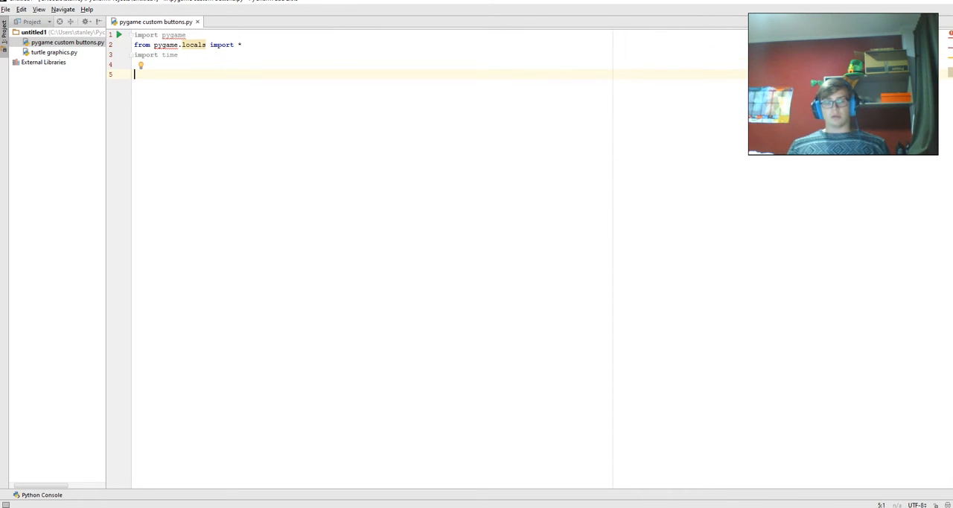
Add a pygame.init() call on the line after the imports.
type("py")
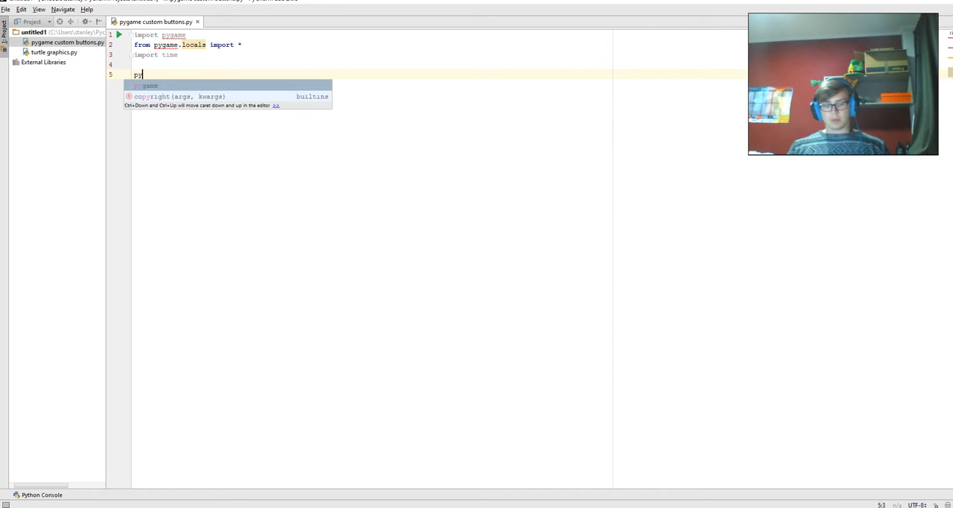
type("gaw")
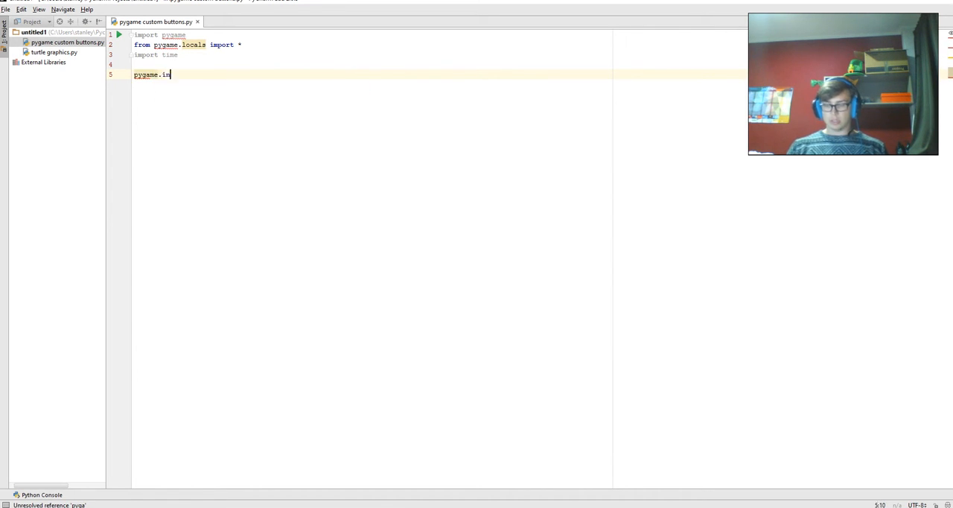
type("it(")
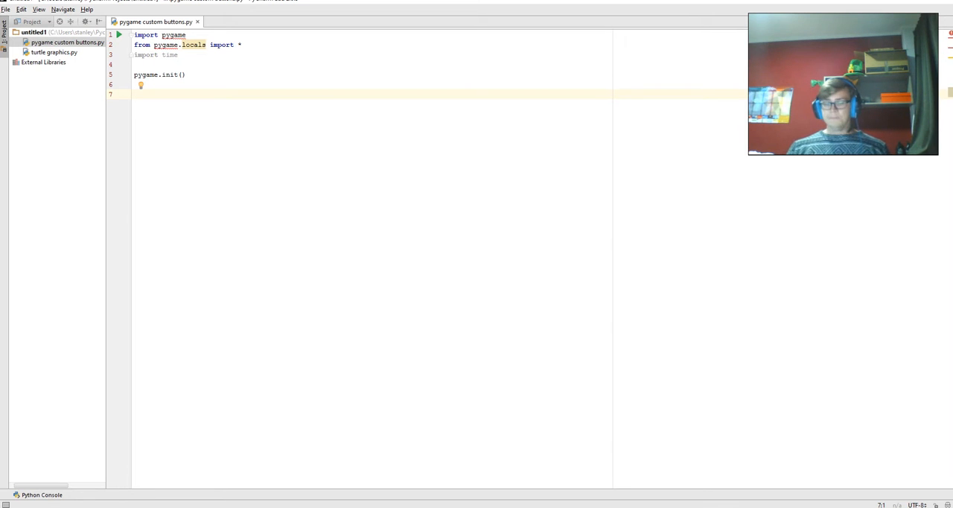
Define the white (255,255,255) and green colour constants below pygame.init().
type("white")
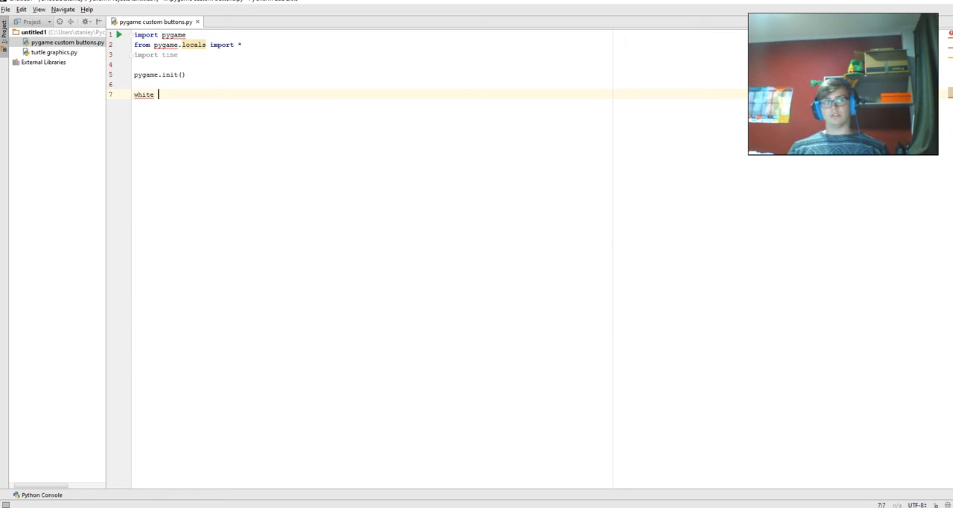
type("= (")
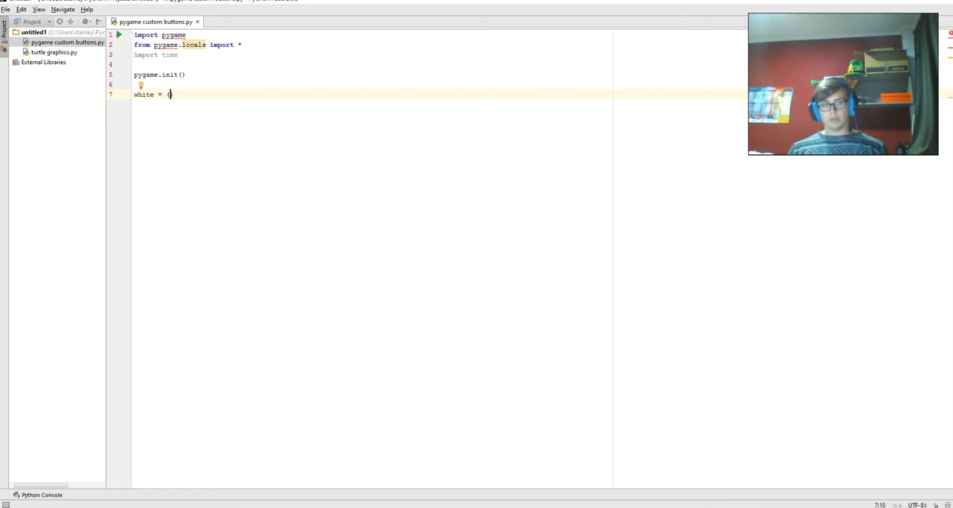
type("255,255")
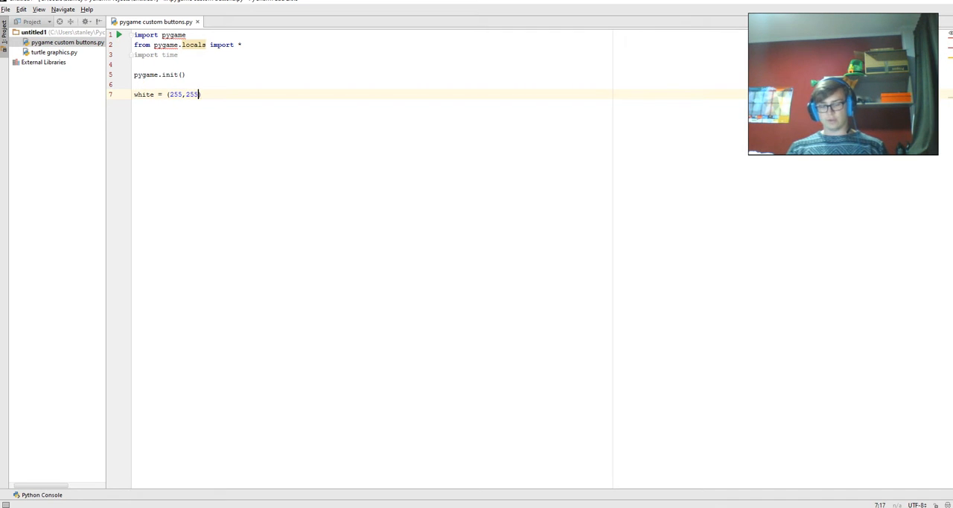
type(",255)")
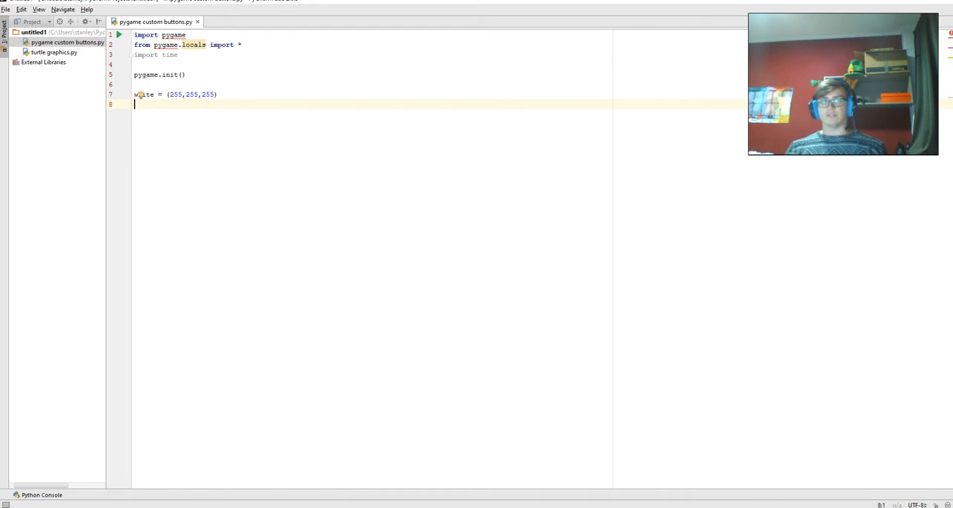
type("gre")
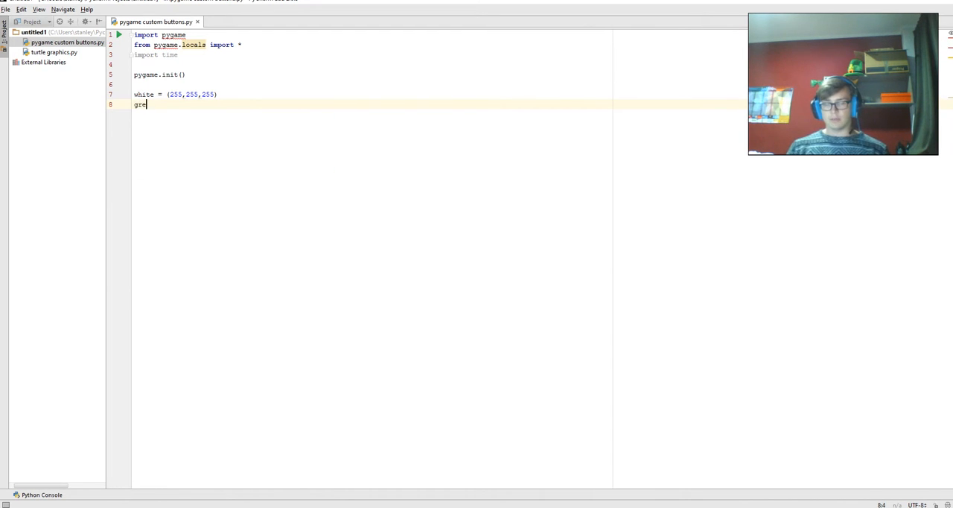
type("en =")
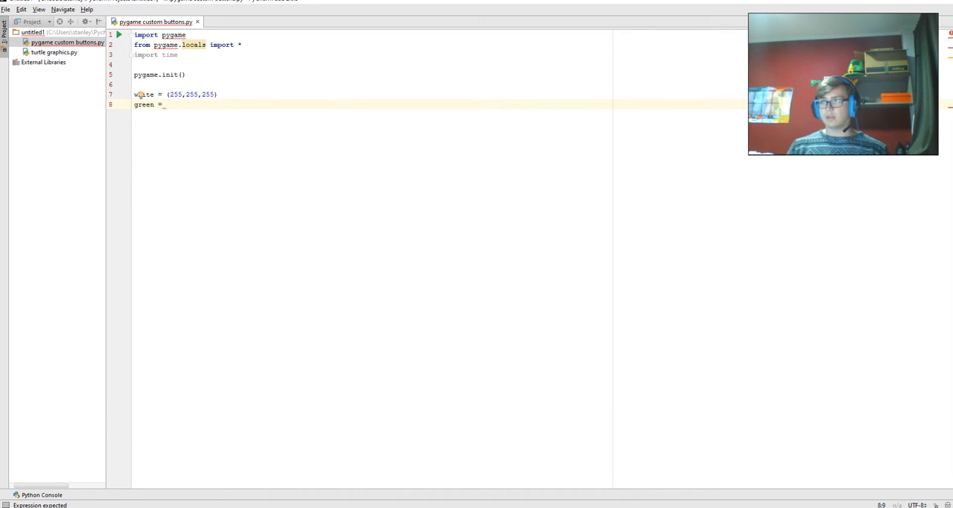
type("(")
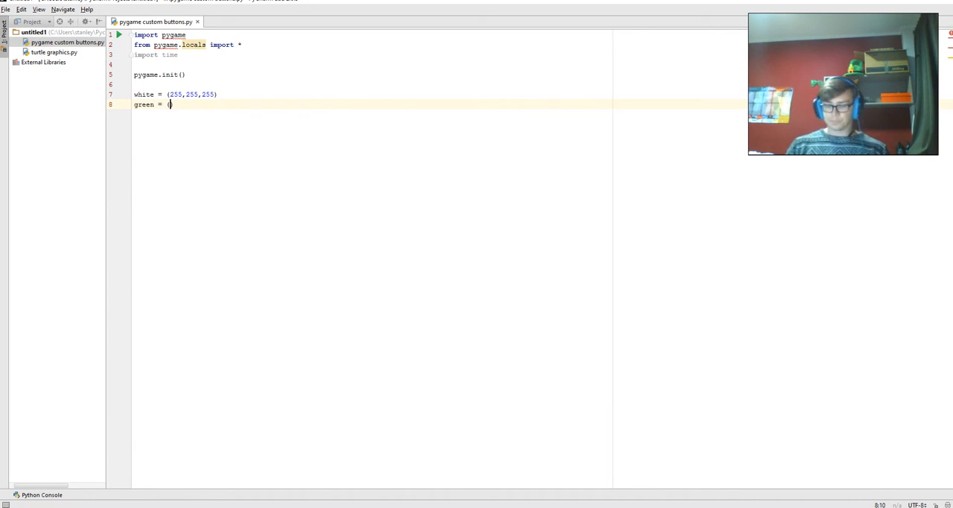
type("0,170,0")
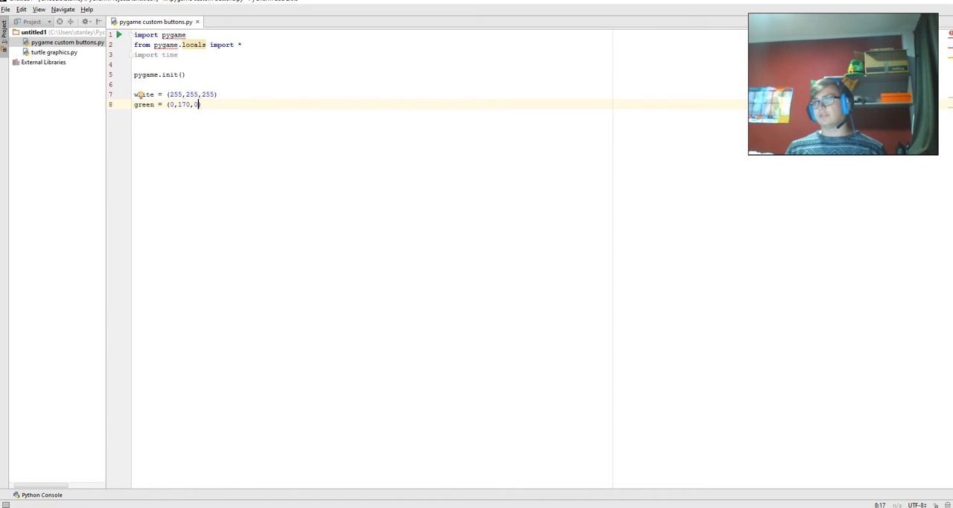
key("enter")
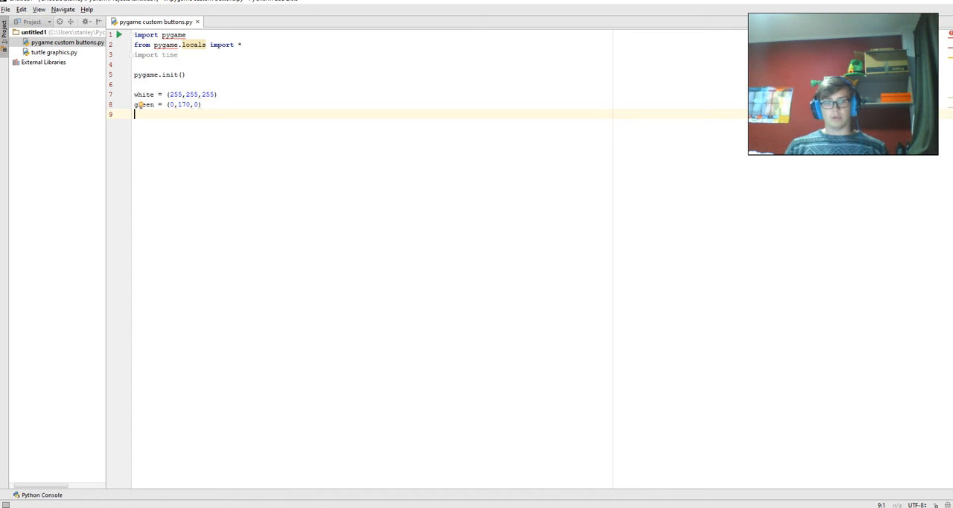
Add light_green (0,255,0) and black (0,0,0) constants and a #colours comment.
type("light")
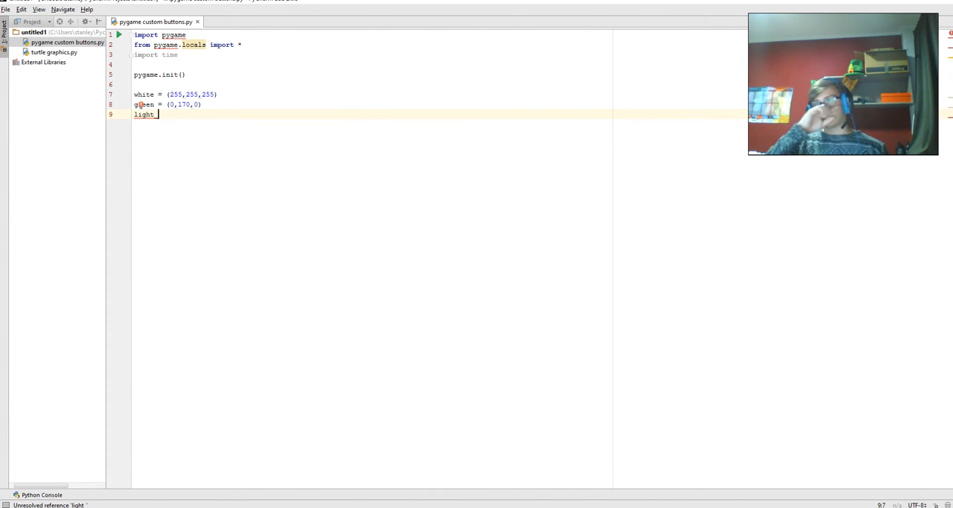
type("_green =")
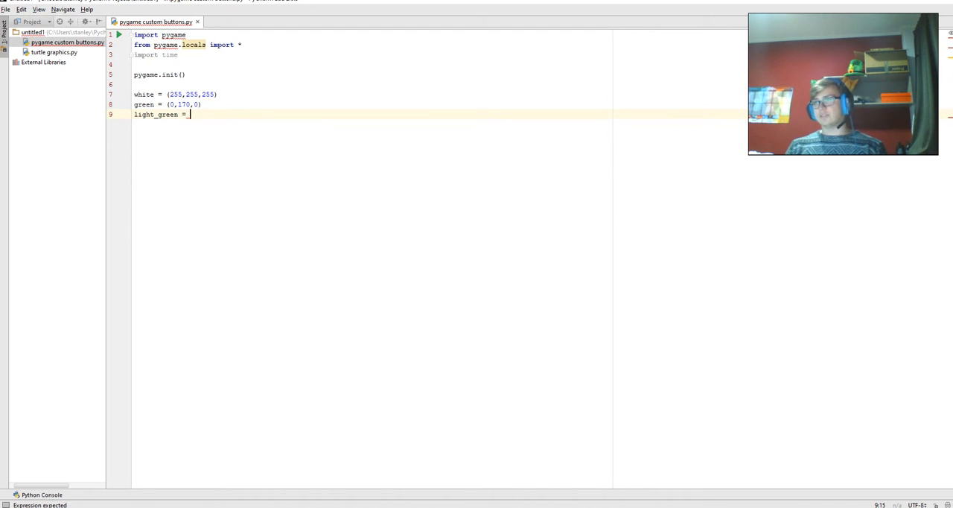
type("(")
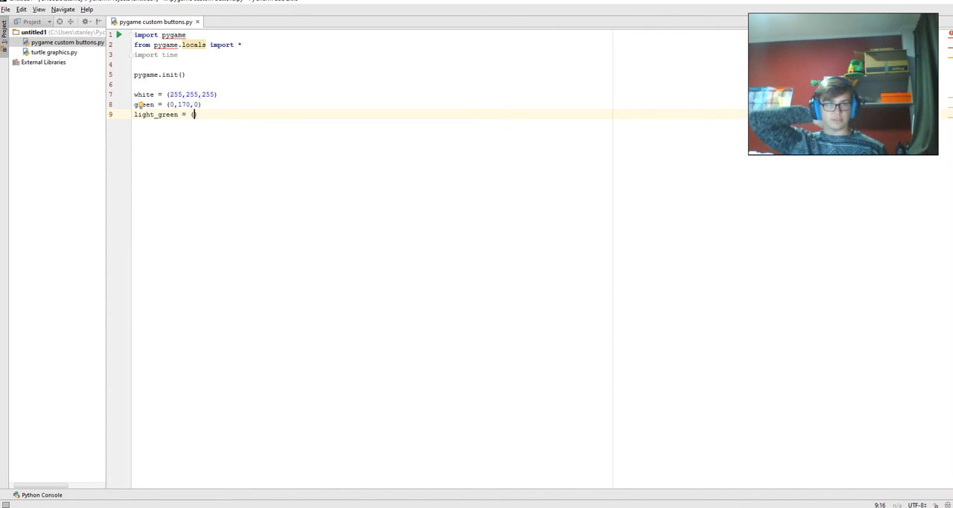
type("0,255,0")
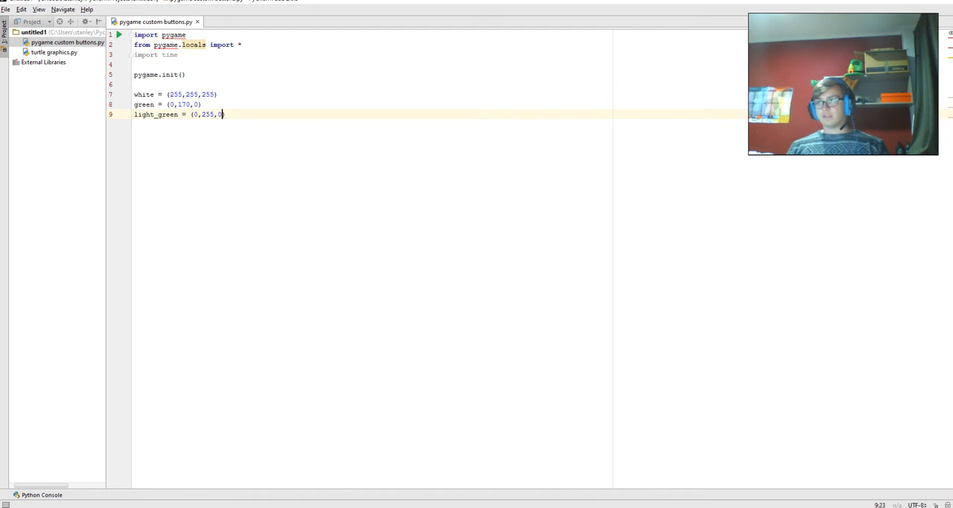
key("enter")
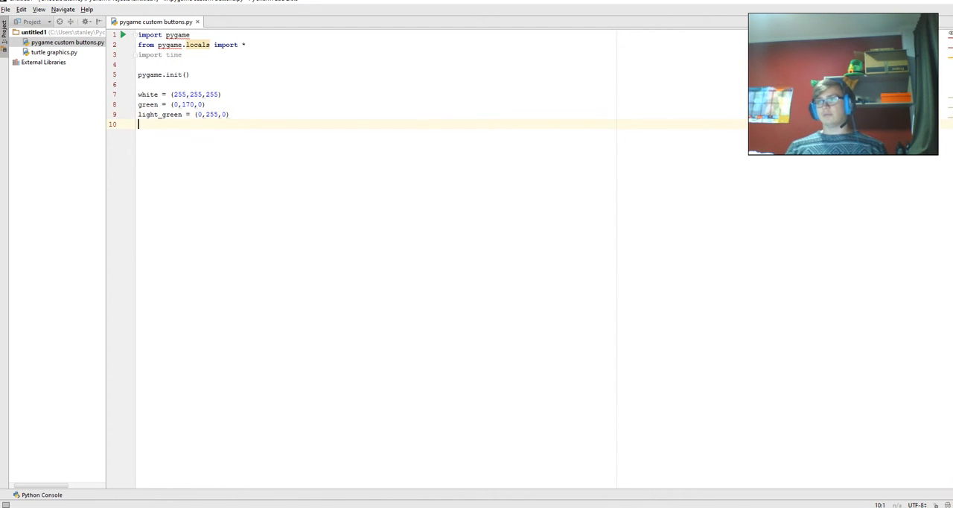
type("black = (0,0,0")
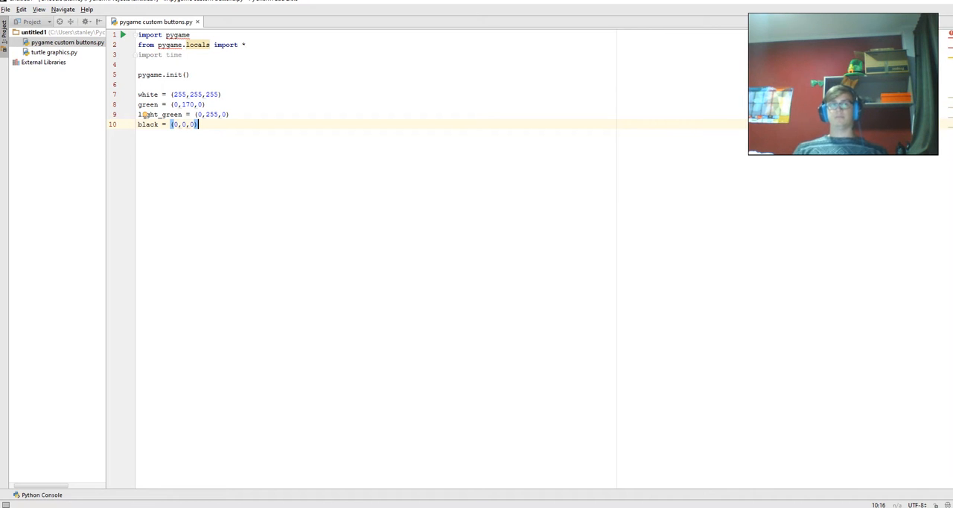
key("enter")
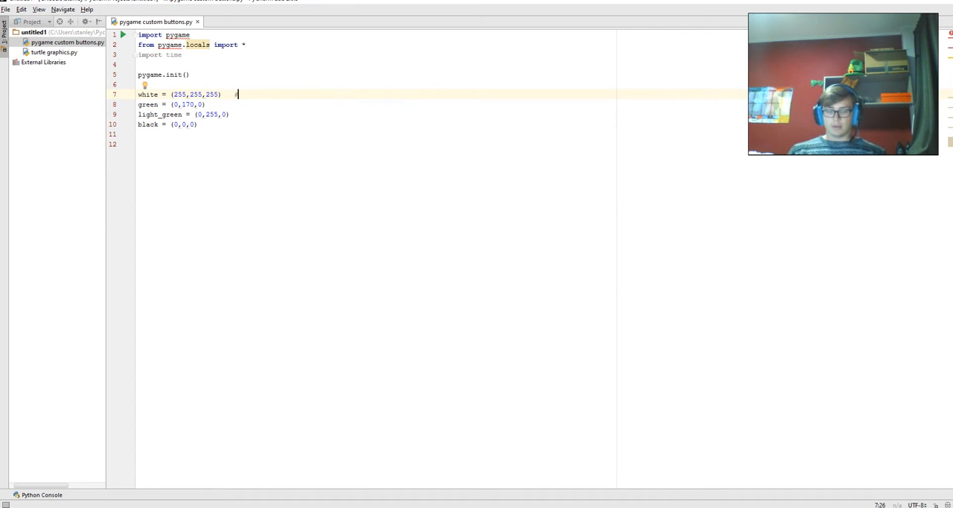
type("#colours")
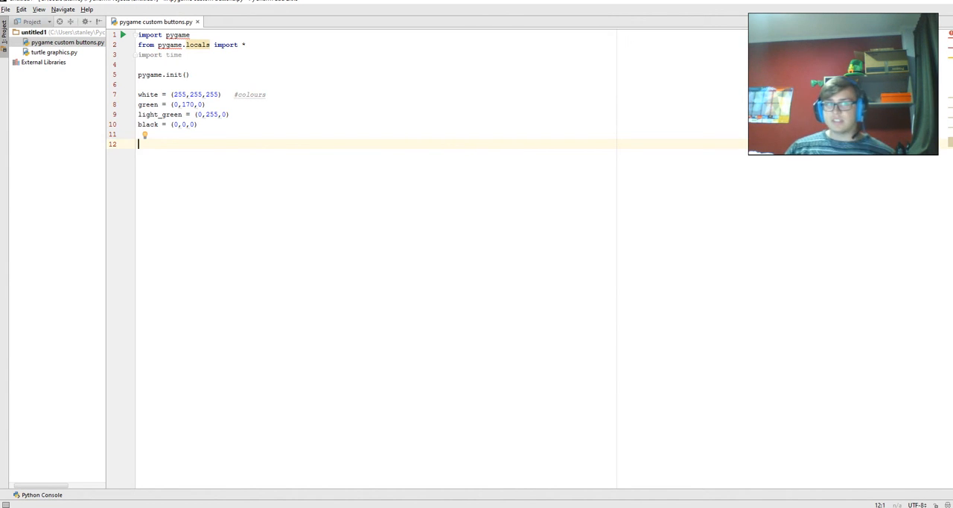
Set display_width = 500 and display_height = 500 below the colour constants.
type("d")
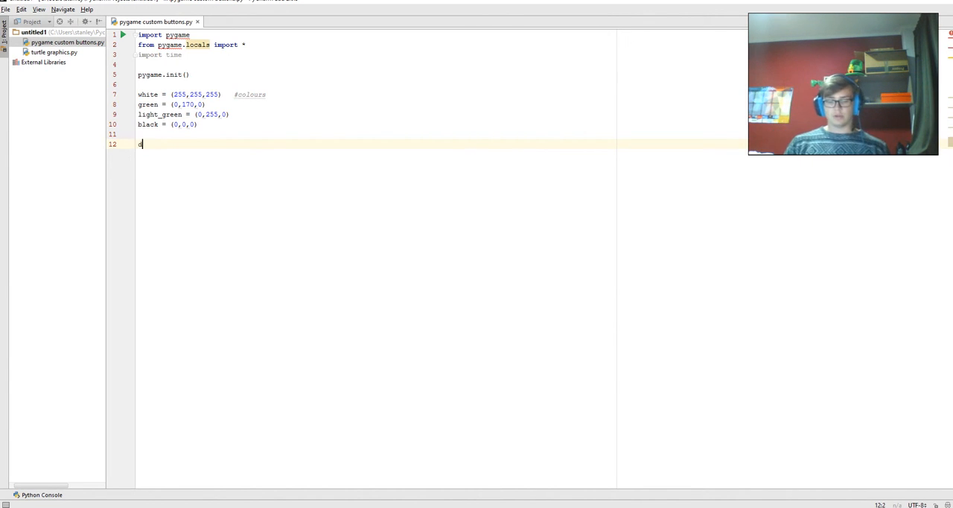
type("display_width")
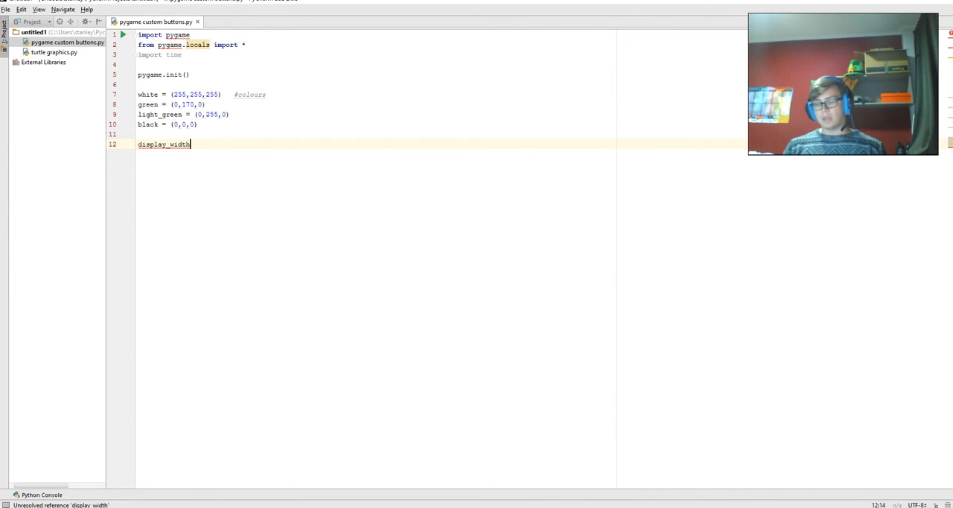
type("=")
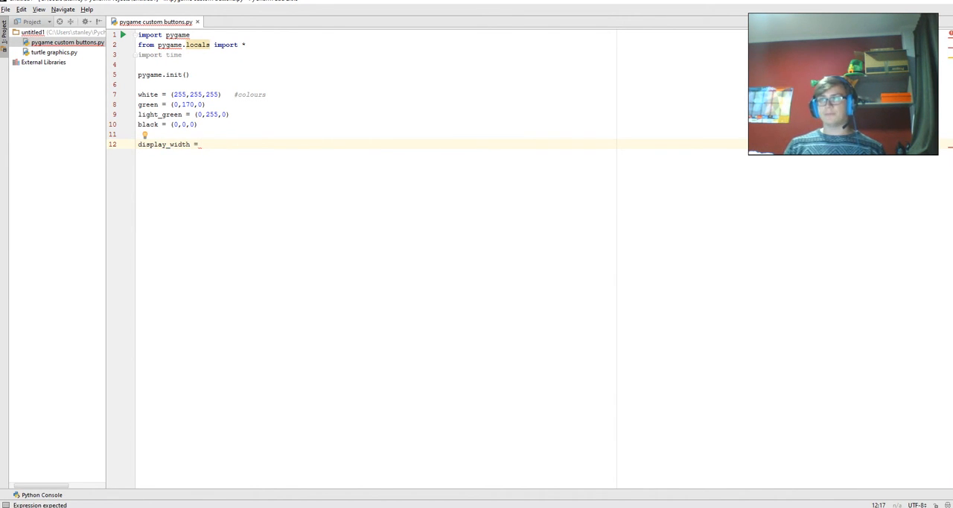
type("display_hei")
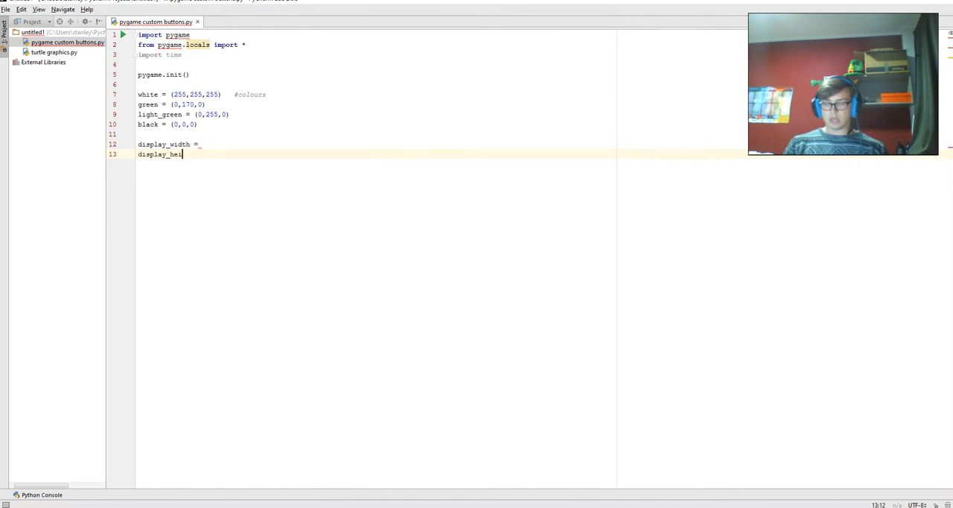
left_click(201, 143)
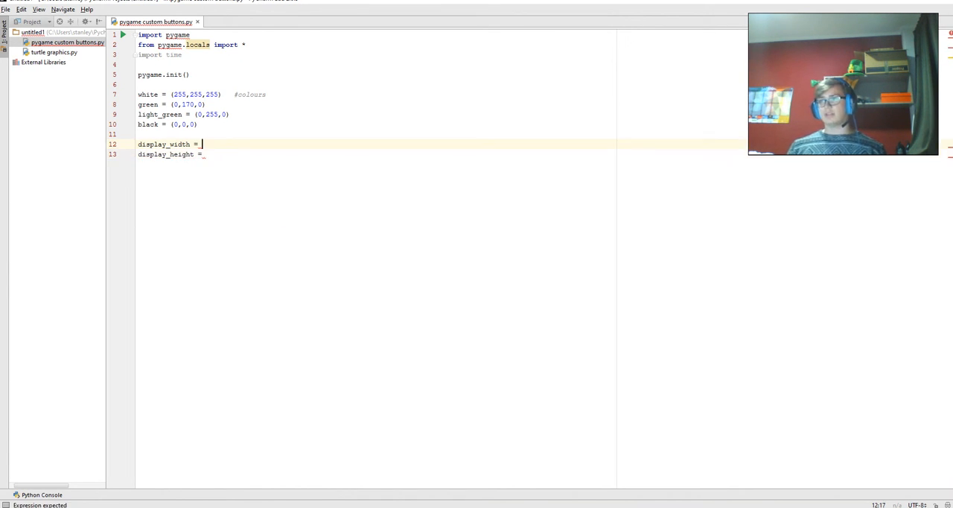
type("500")
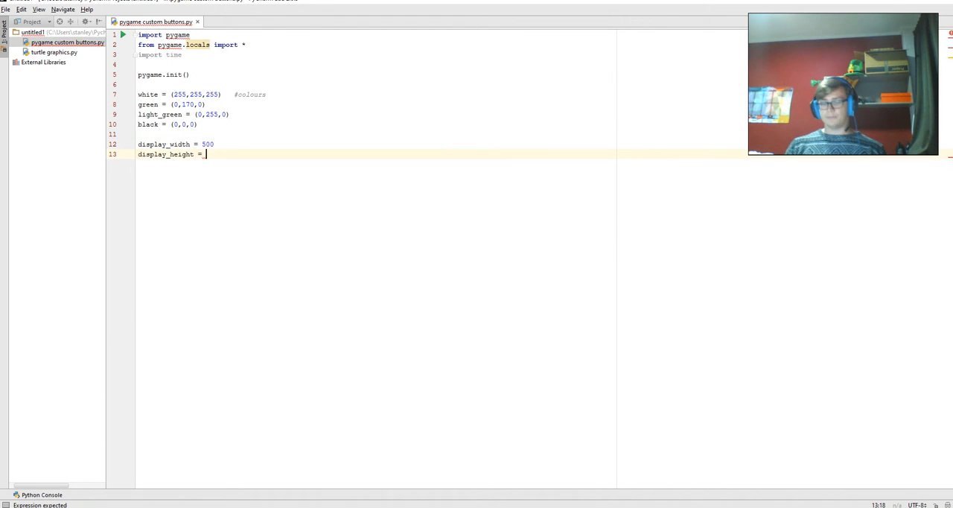
type("500")
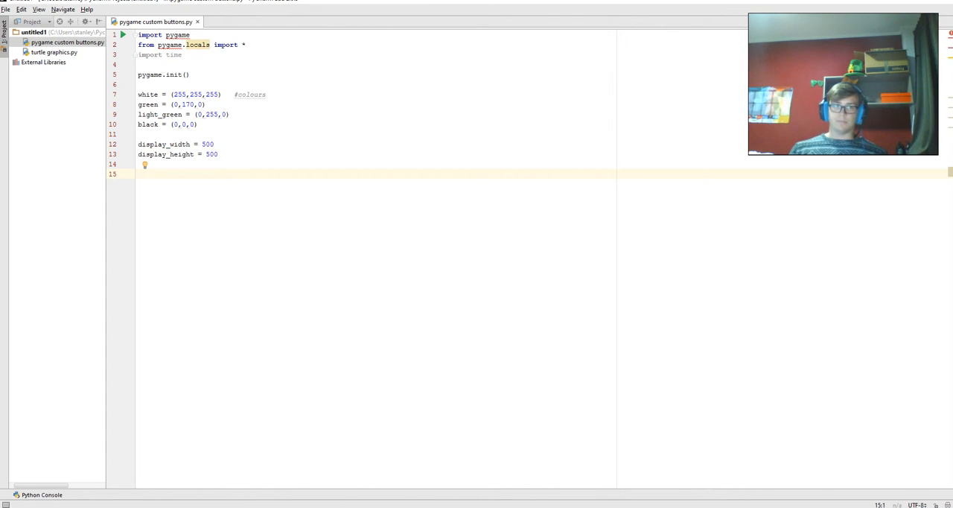
Start the gameDisplay = pygame.display.set_mode line.
type("game")
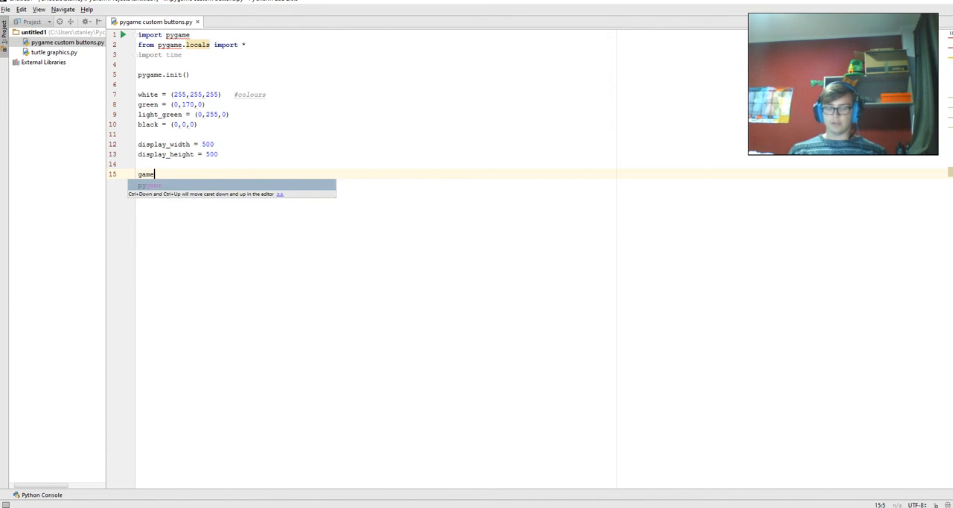
type("Display")
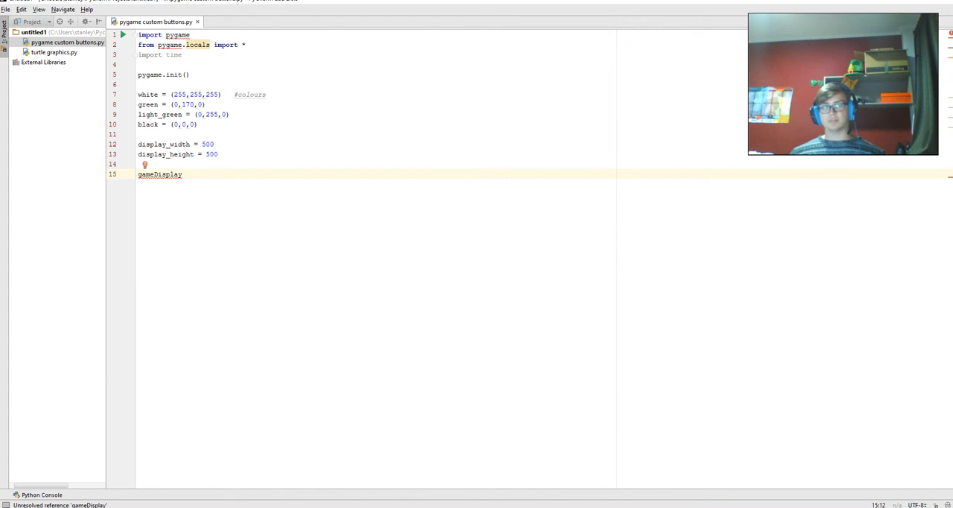
type("=")
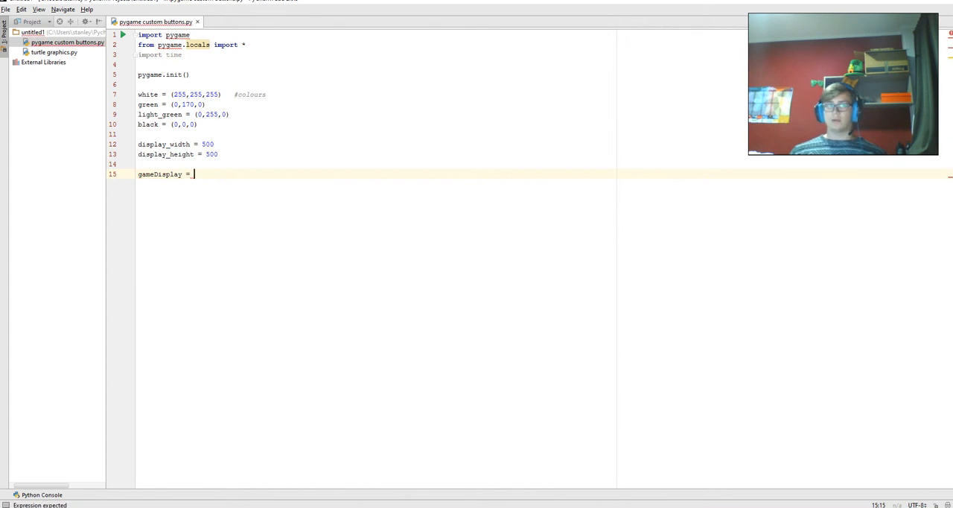
type("pygame")
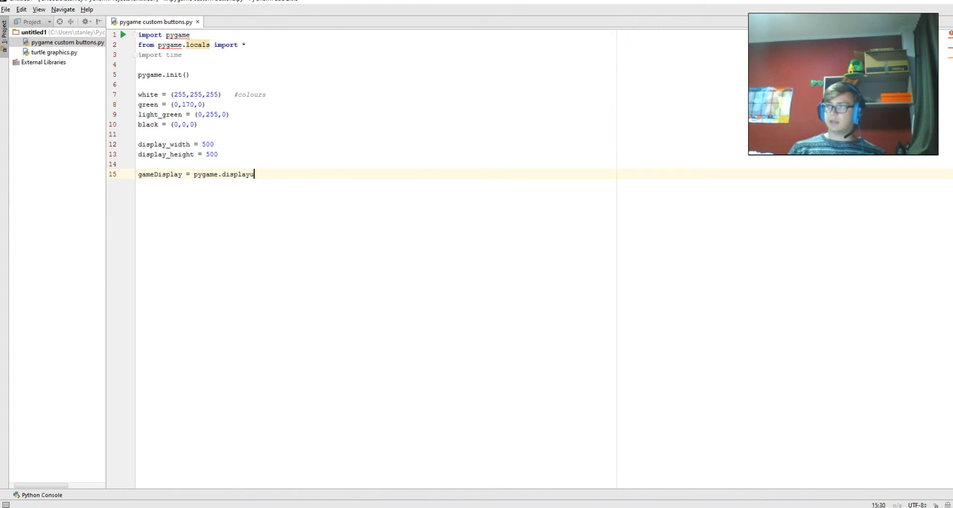
type(".display")
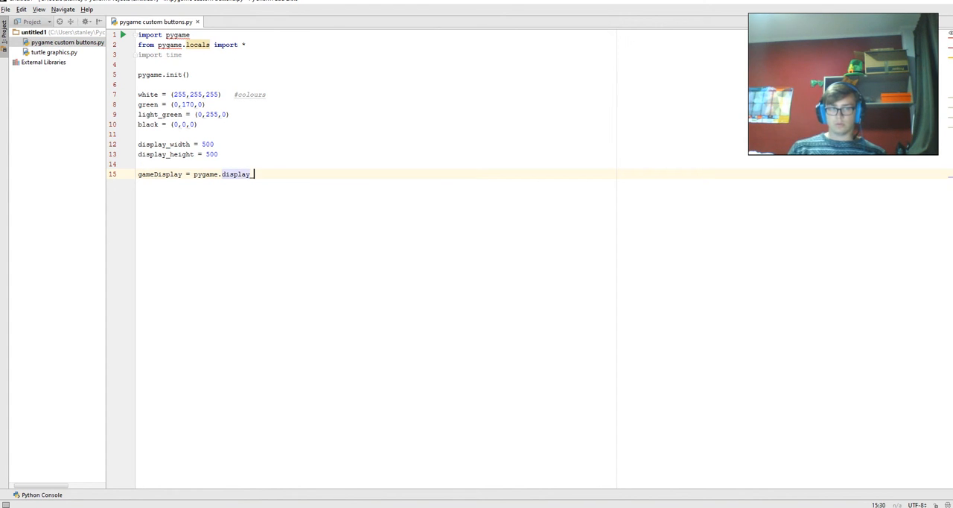
type(".set_")
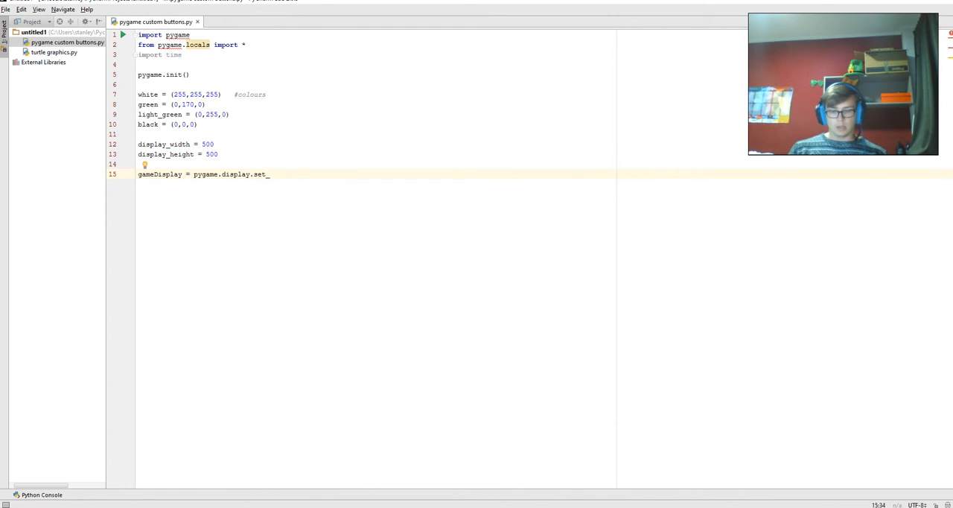
type("mode")
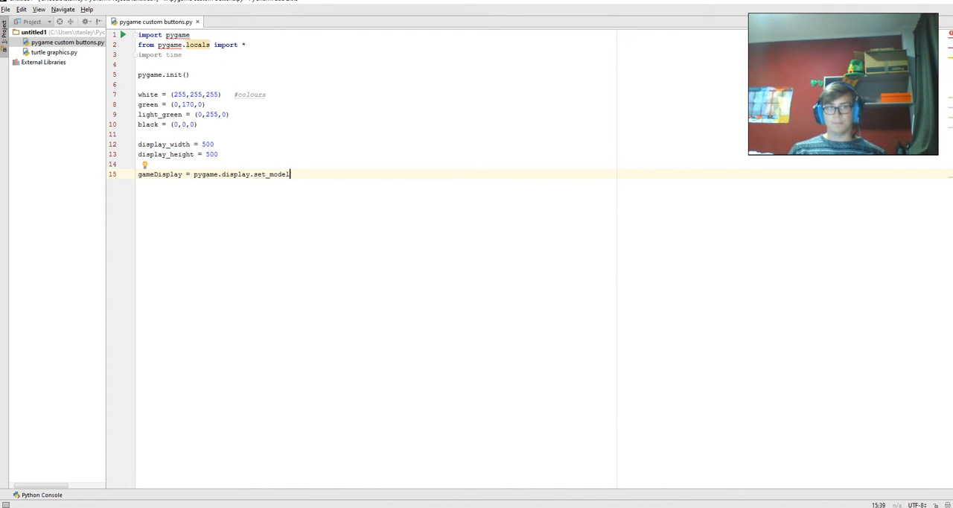
key("Backspace")
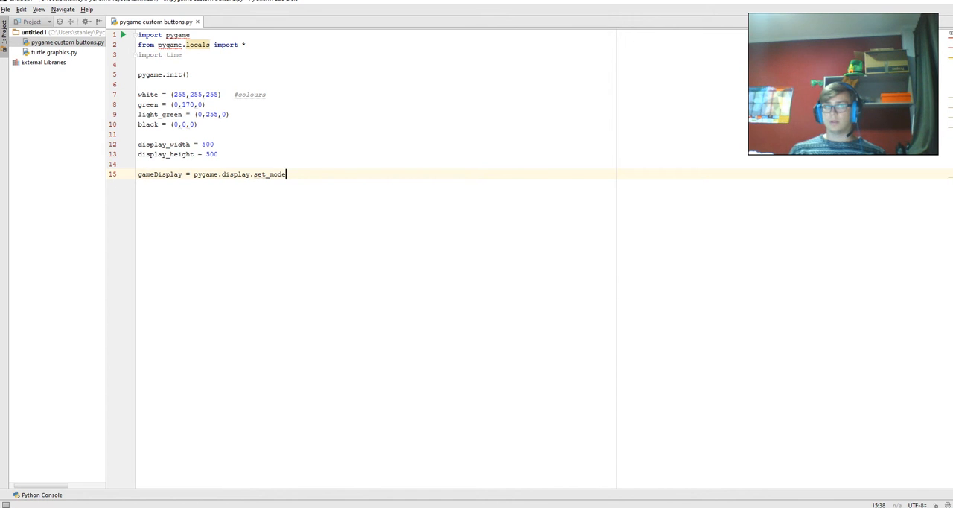
Pass display_width and display_height as the set_mode window size.
type("()")
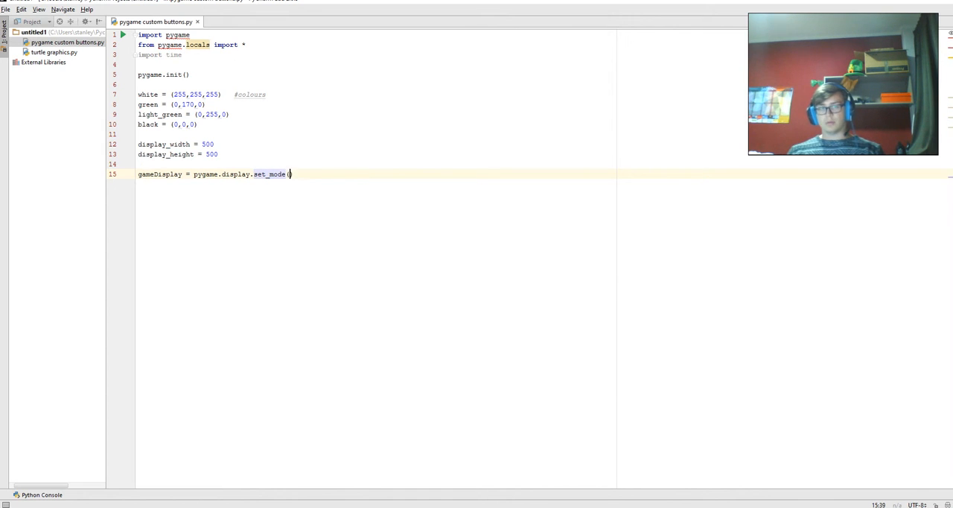
type("()")
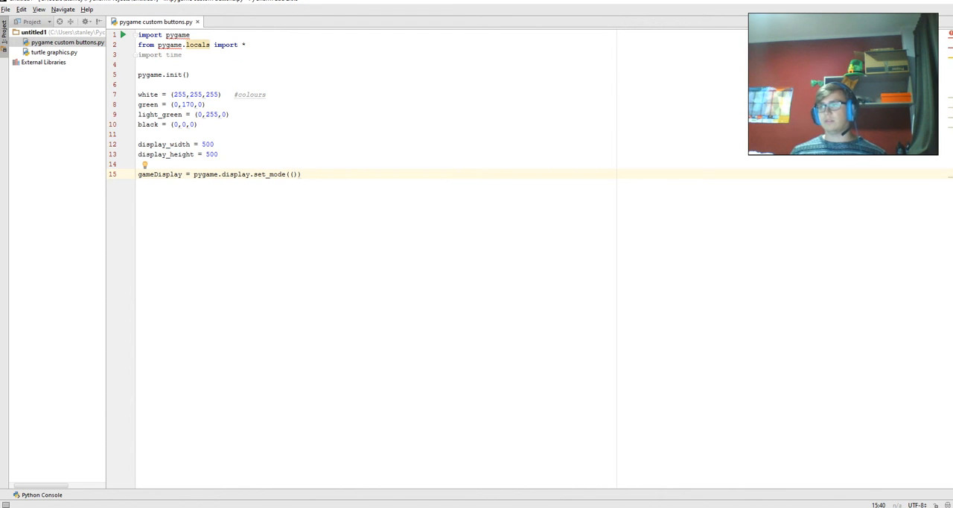
key("Backspace")
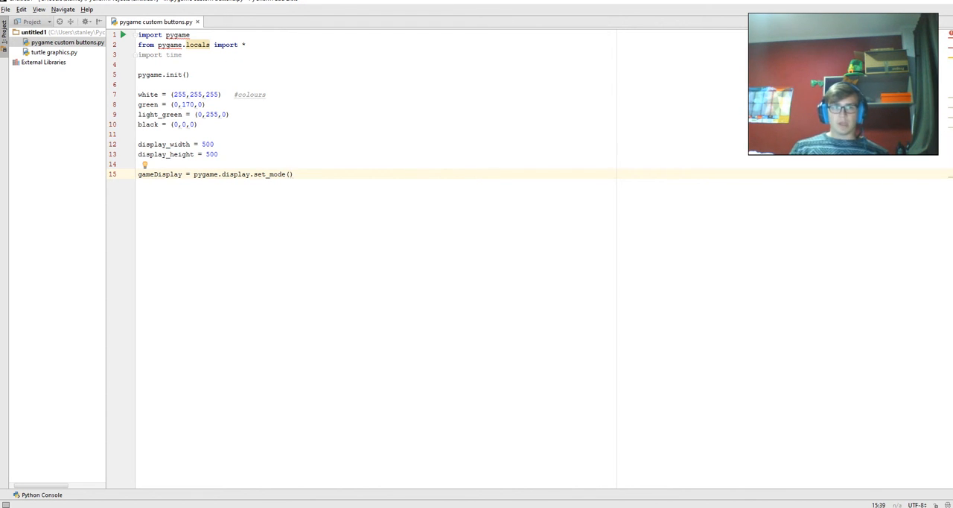
type("display_width")
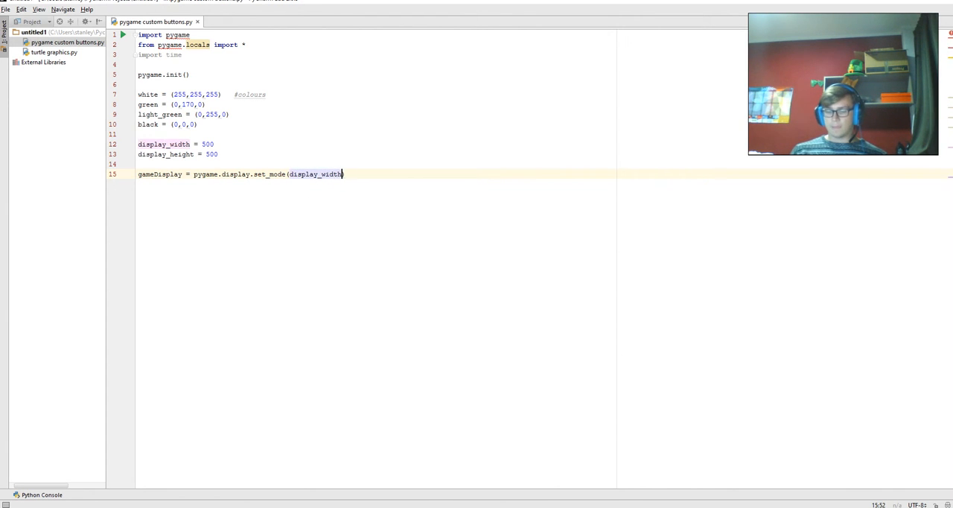
type(", display_height")
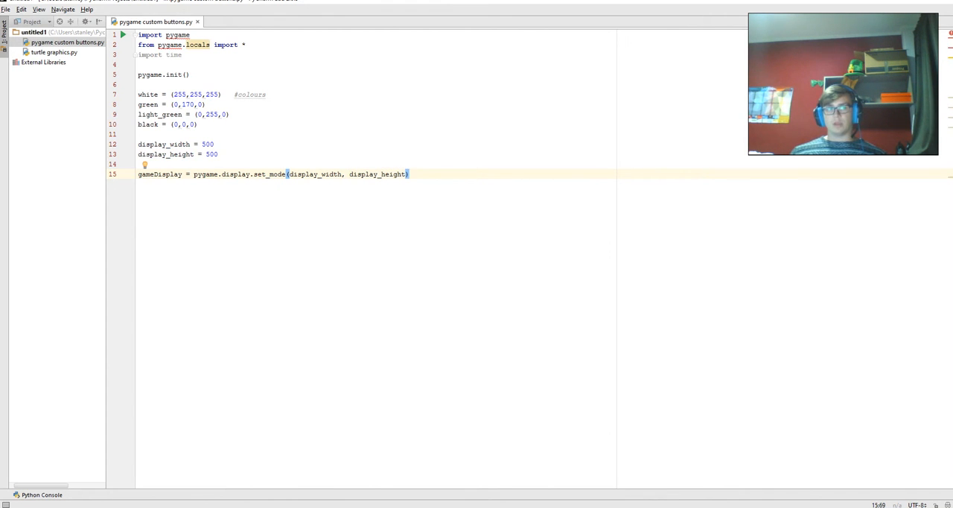
type("clock")
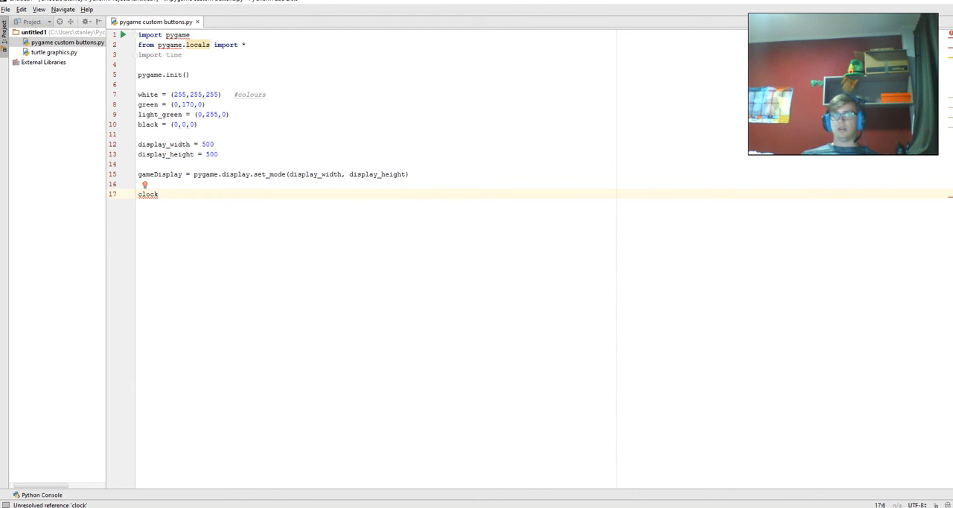
Assign clock = pygame.time.Clock() below the gameDisplay line.
type("=")
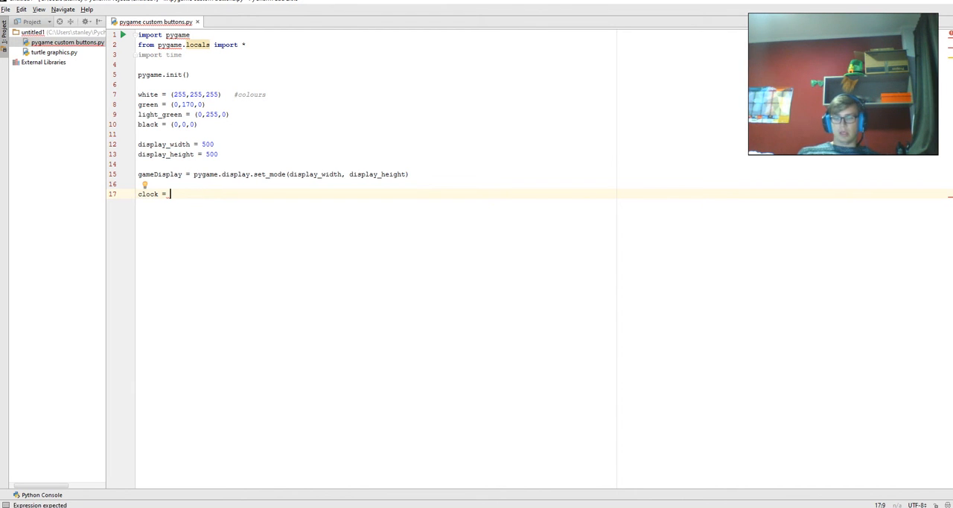
type("pygame.")
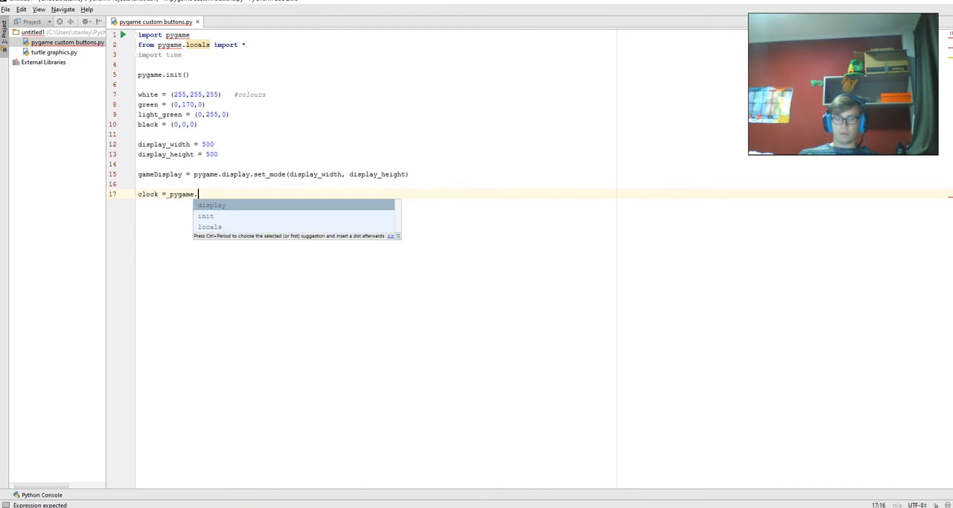
type("time.clock(")
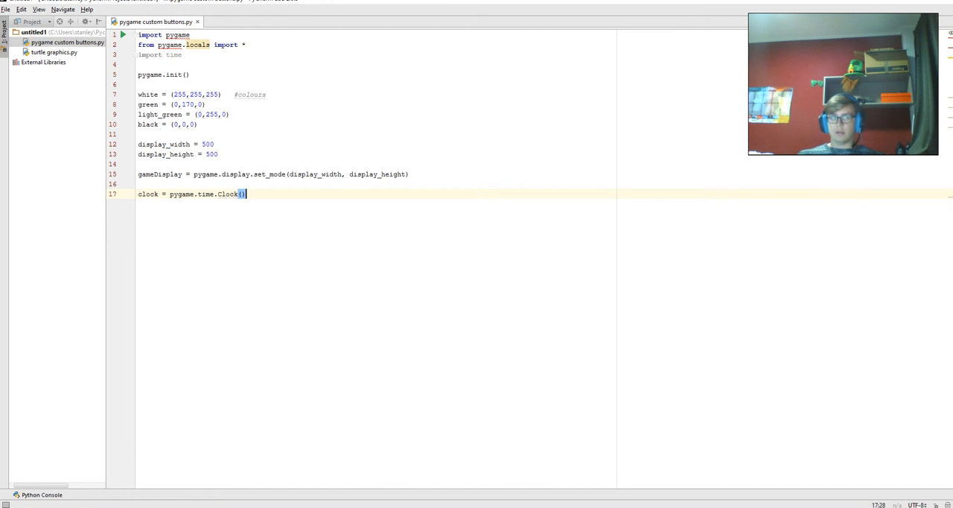
key("enter")
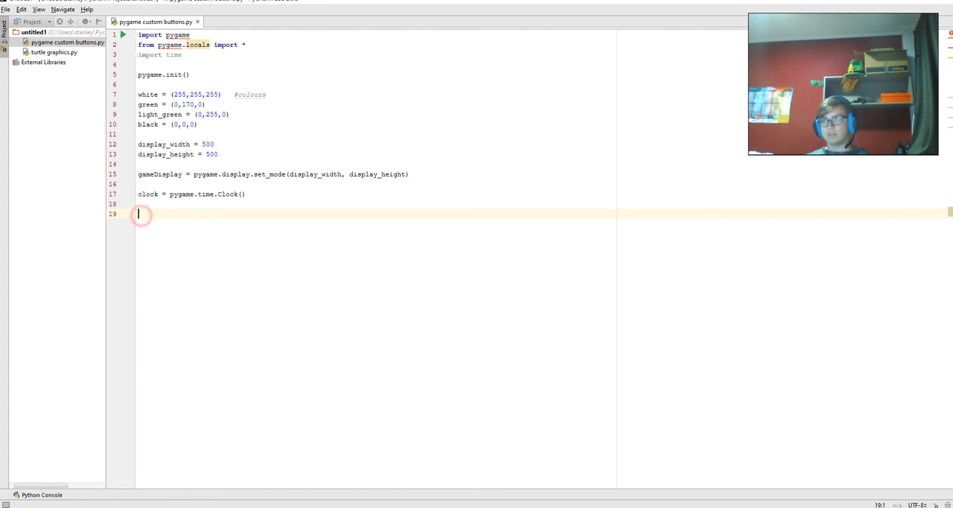
Add smallfont, medfont and largefont comicsansms SysFonts at sizes 25, 50 and 80.
type("smallfont = pygame.font.SysFont(\"comicsansms\" , 25)")
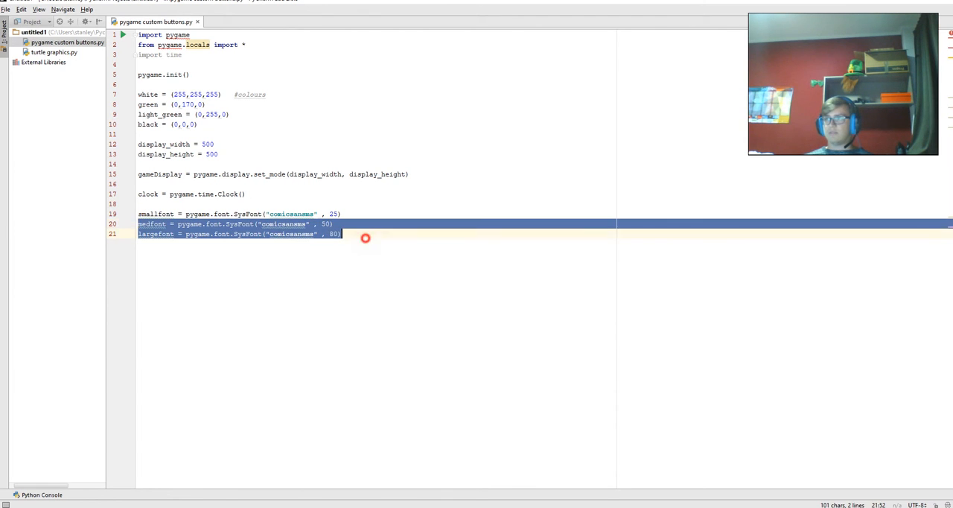
left_click(341, 234)
type("def intro")
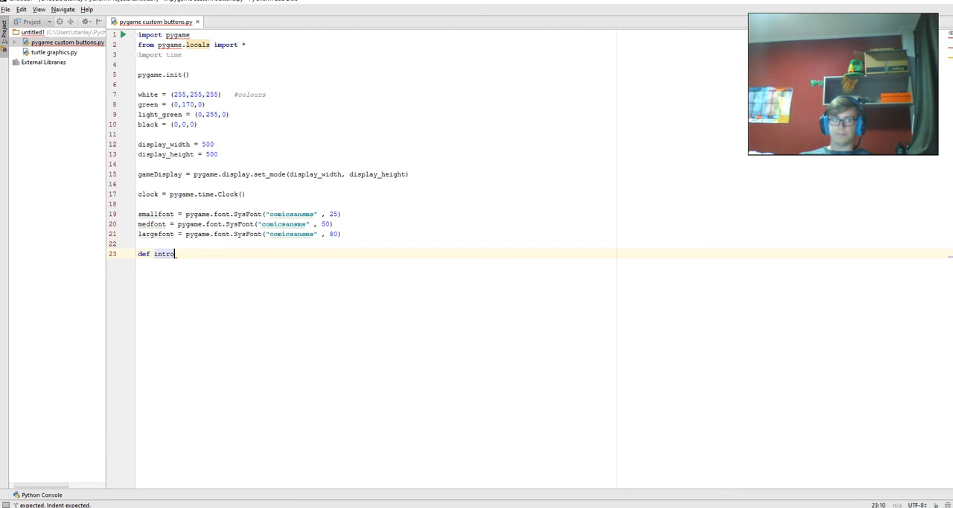
Define the introLoop() function and add a call to introLoop() below it.
type("LOPP")
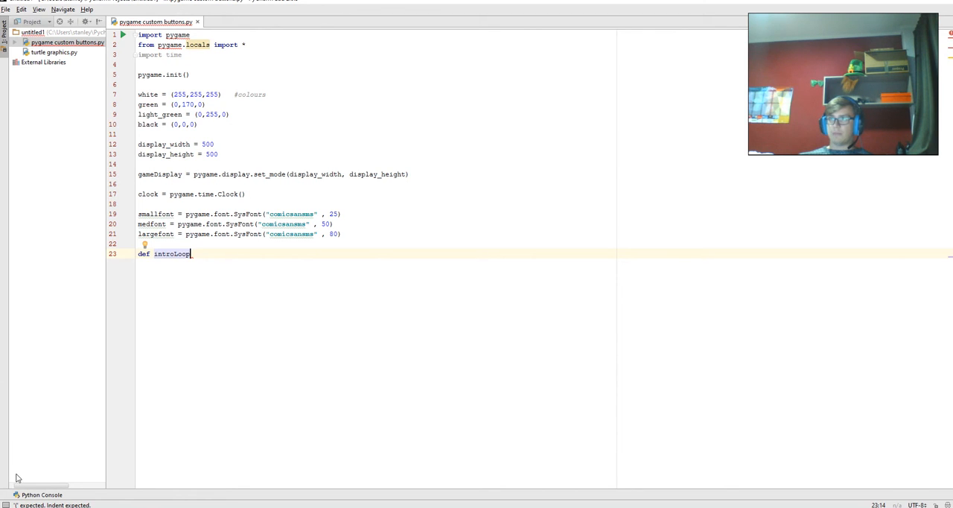
type("()")
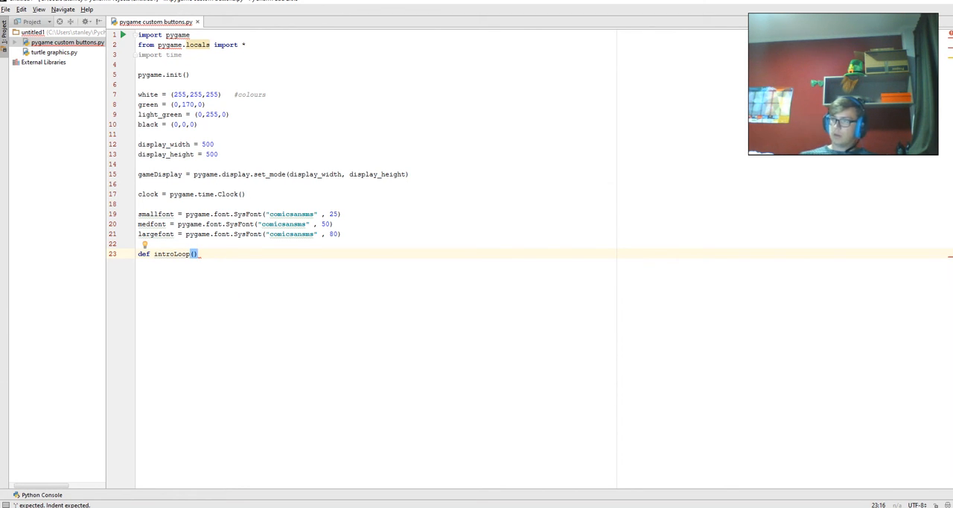
key("enter")
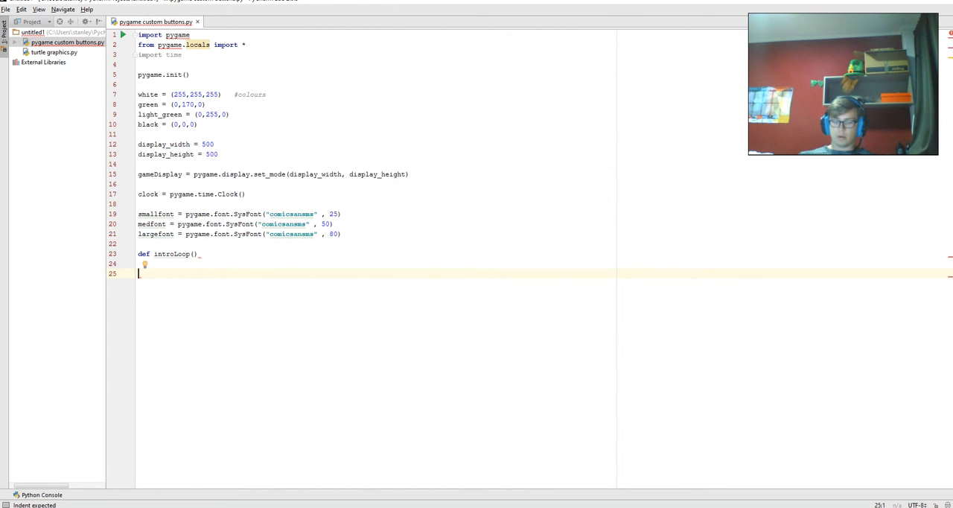
type("introLo")
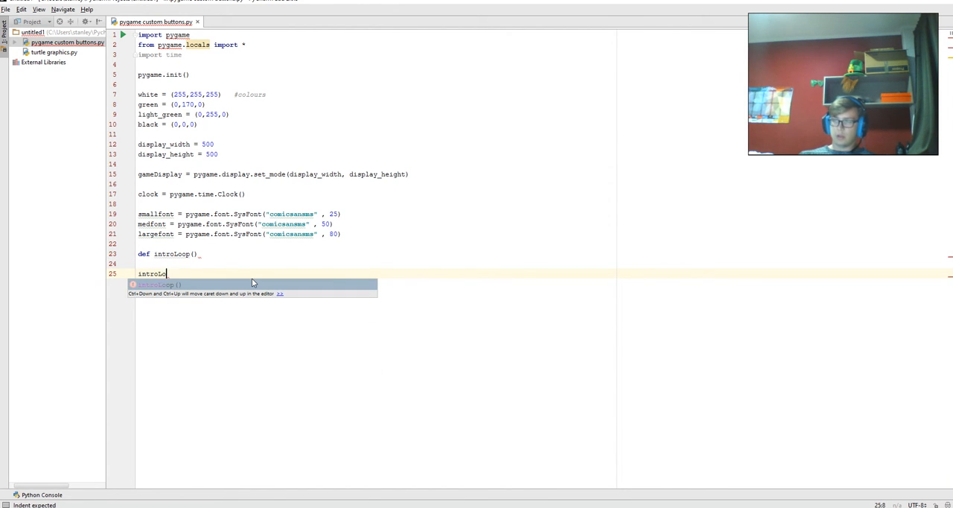
key("Tab")
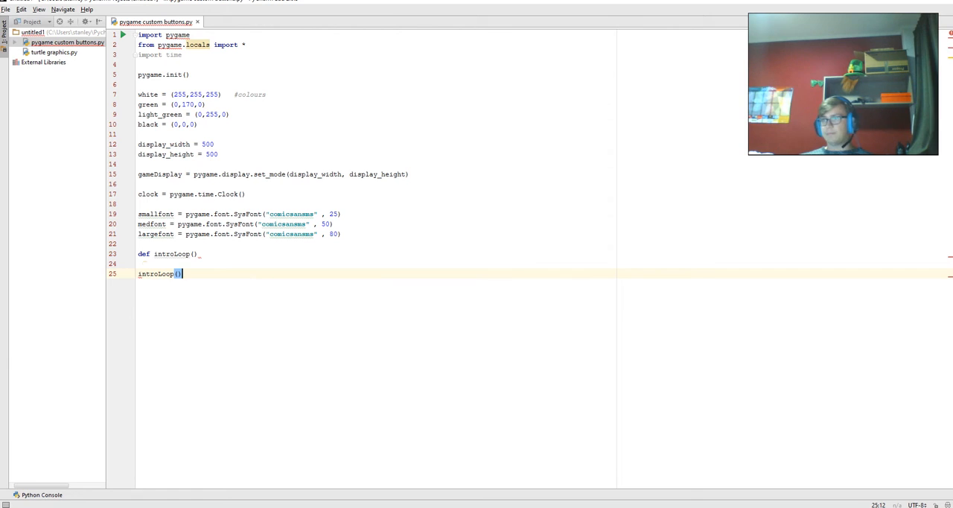
type(":")
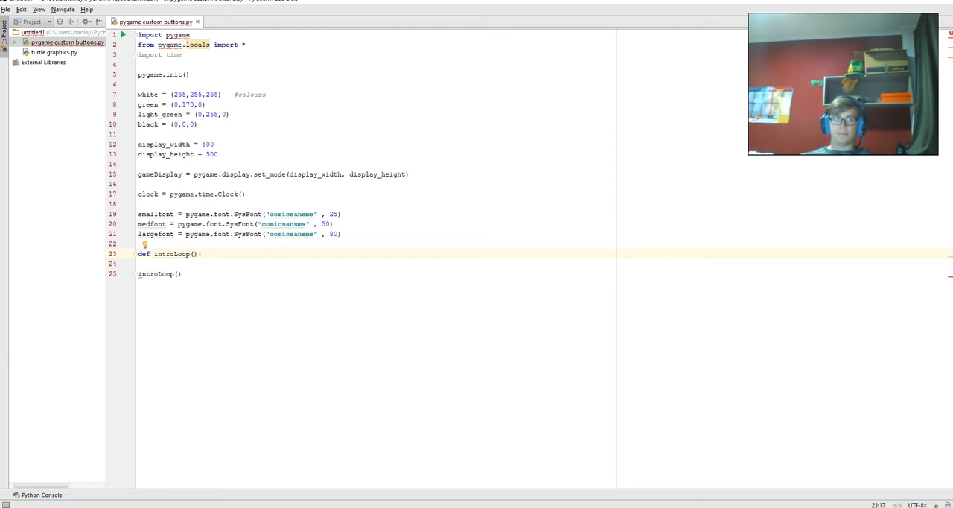
key("enter")
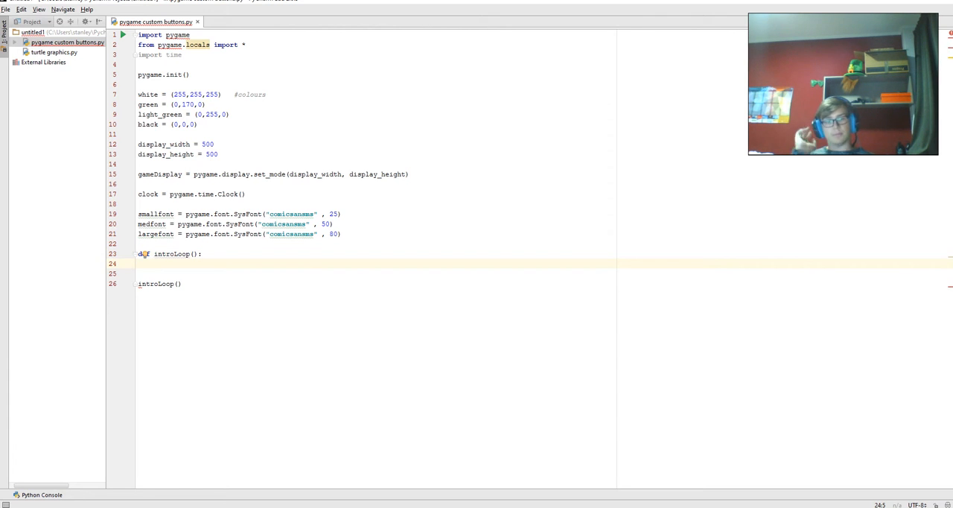
Set intro = True and open a while intro loop over pygame.event.get().
type("intro =")
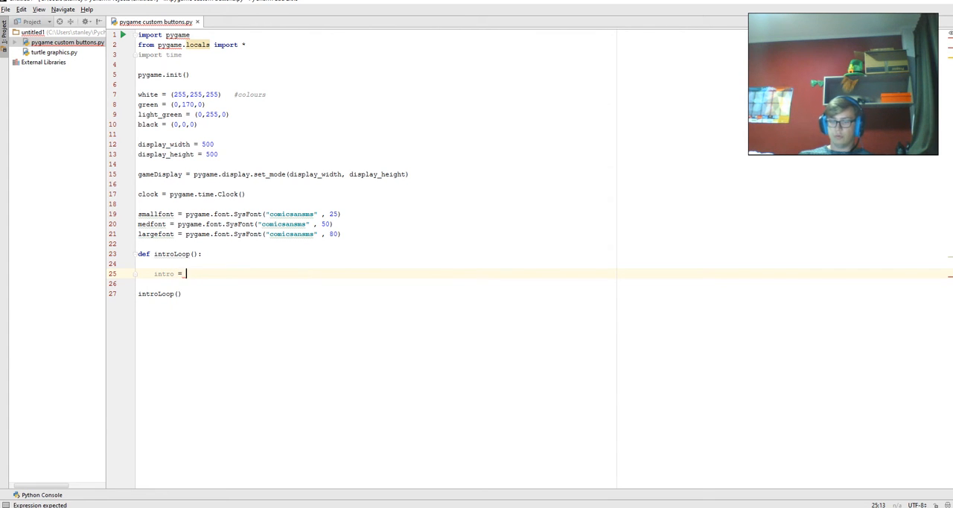
type("True")
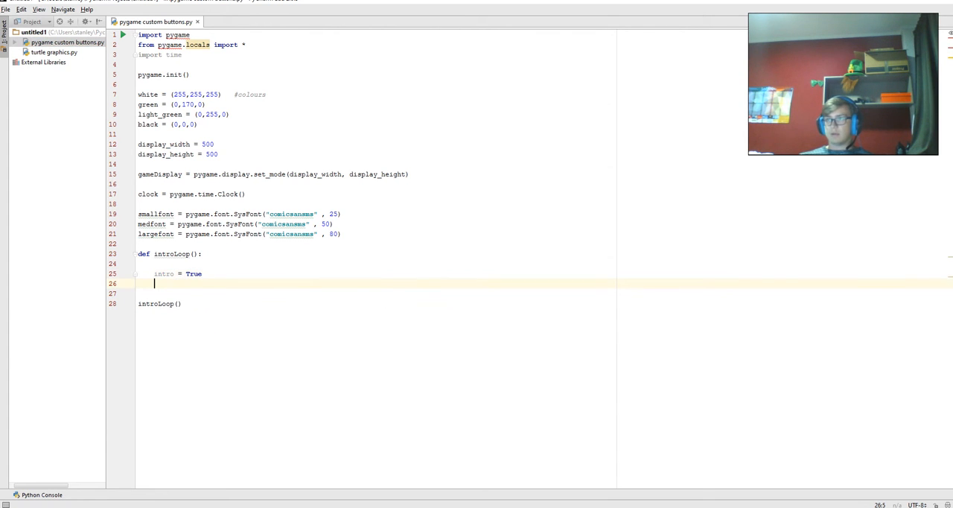
type("while intro")
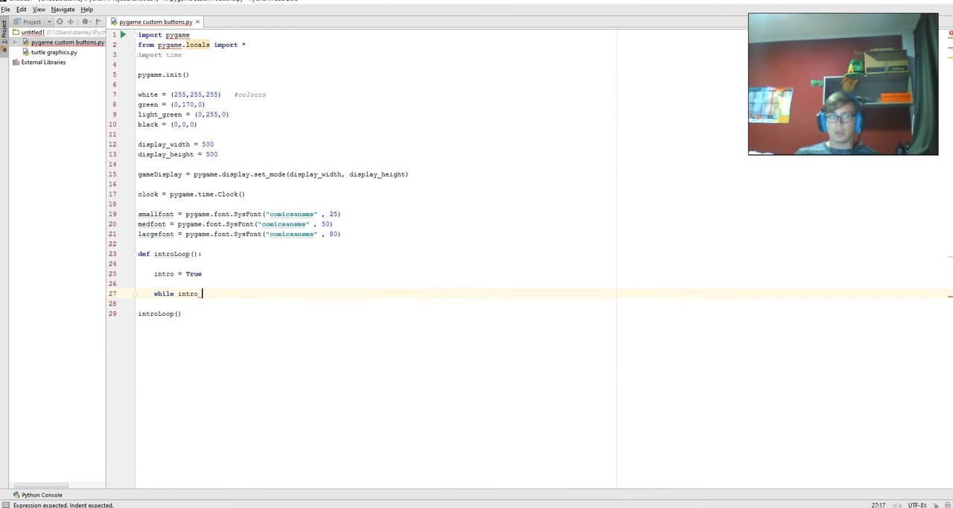
type(":")
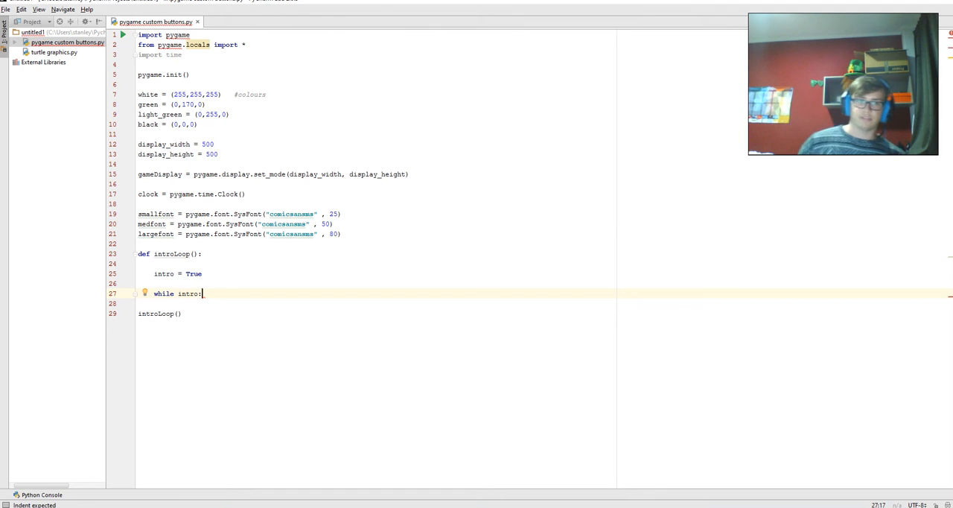
key("enter")
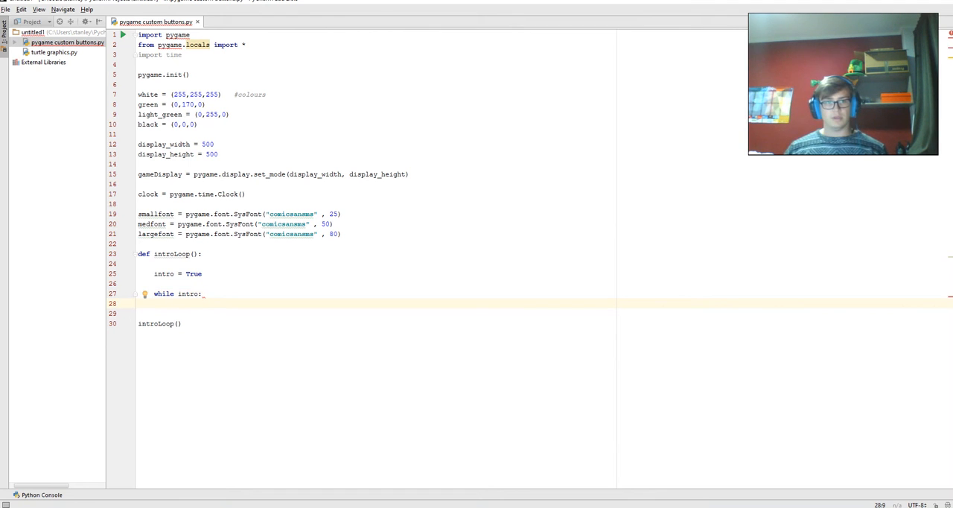
type("for")
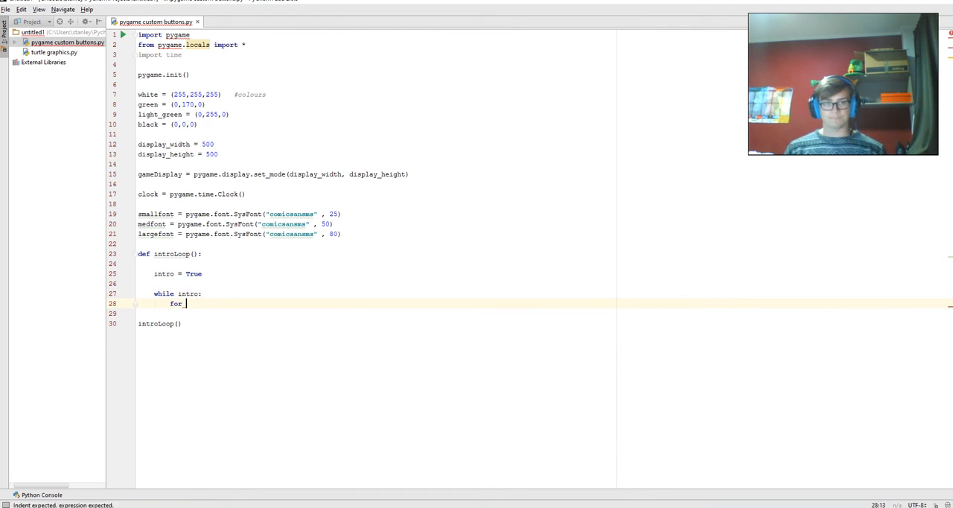
type("event")
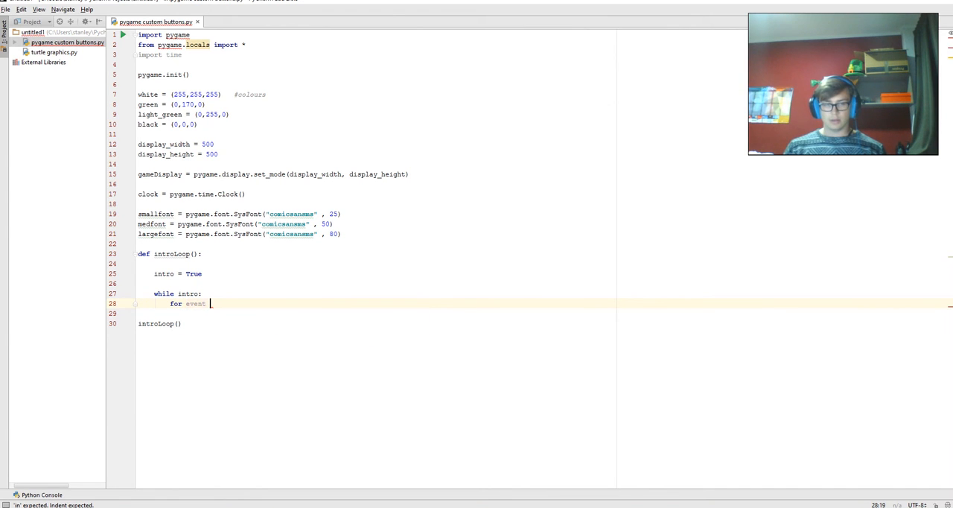
type("in_pygamer.eve")
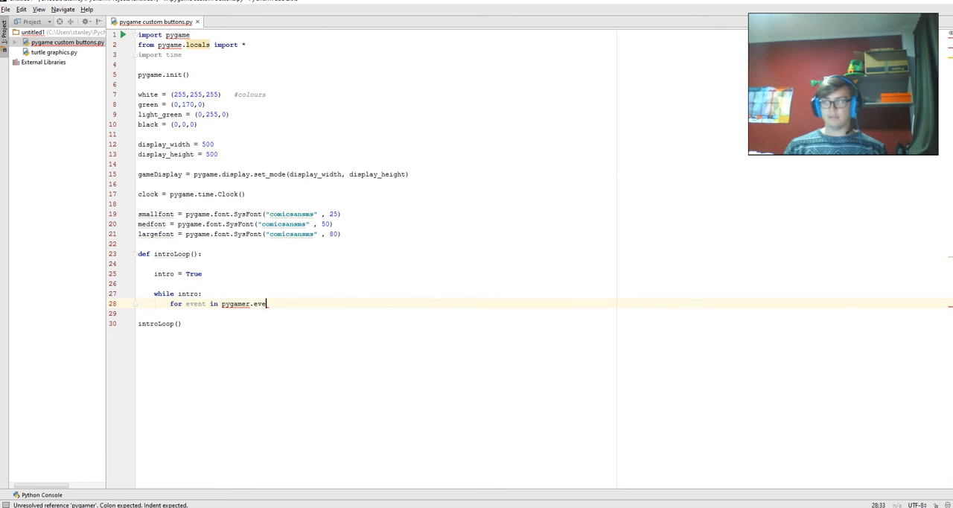
type("nt")
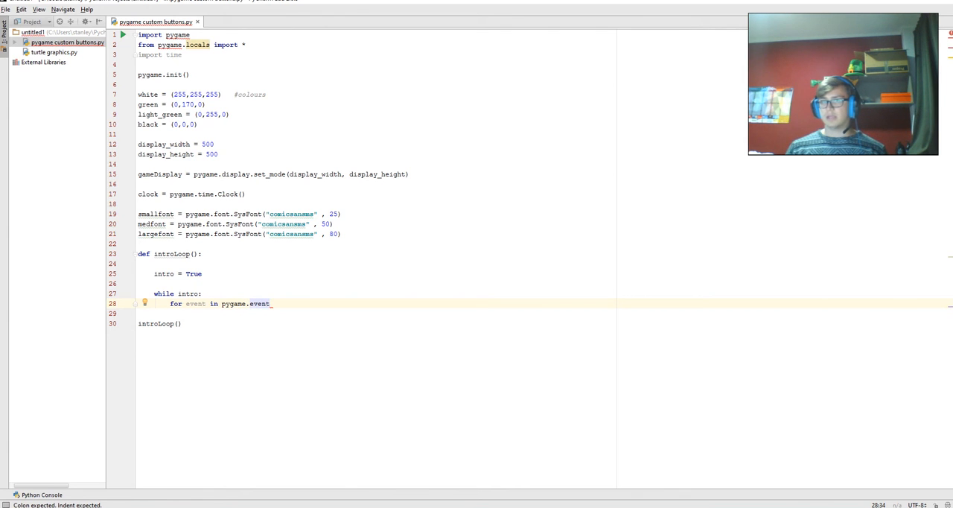
type(".")
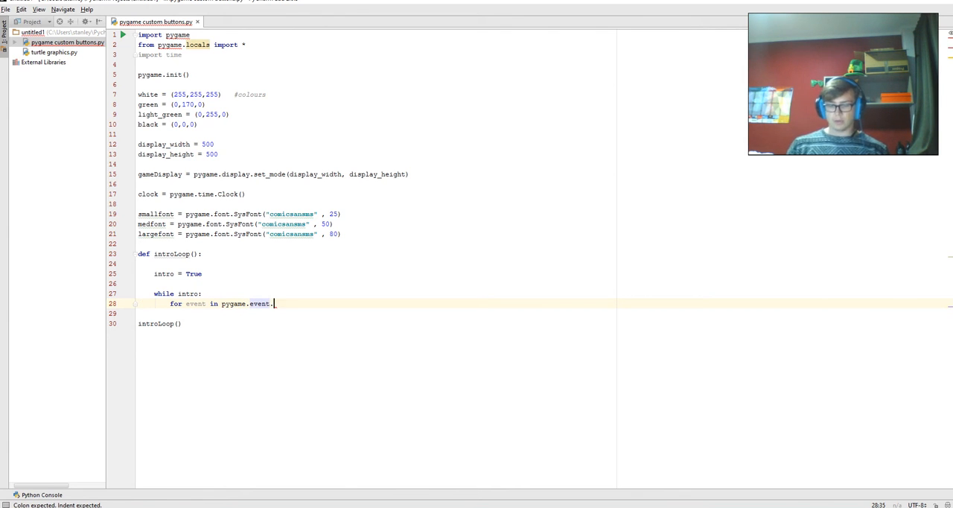
type("get():")
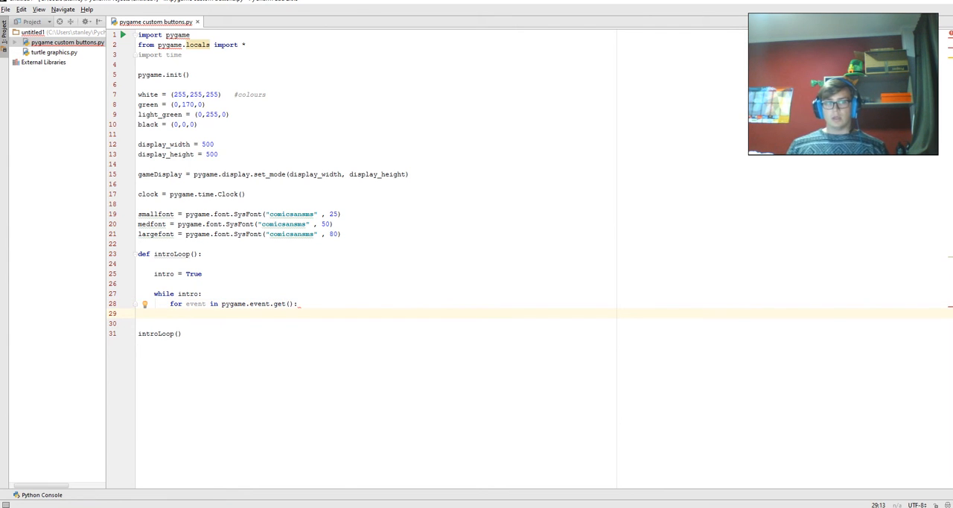
Add an if event.type == pygame.QUIT check calling pygame.quit() and quit().
type("if event")
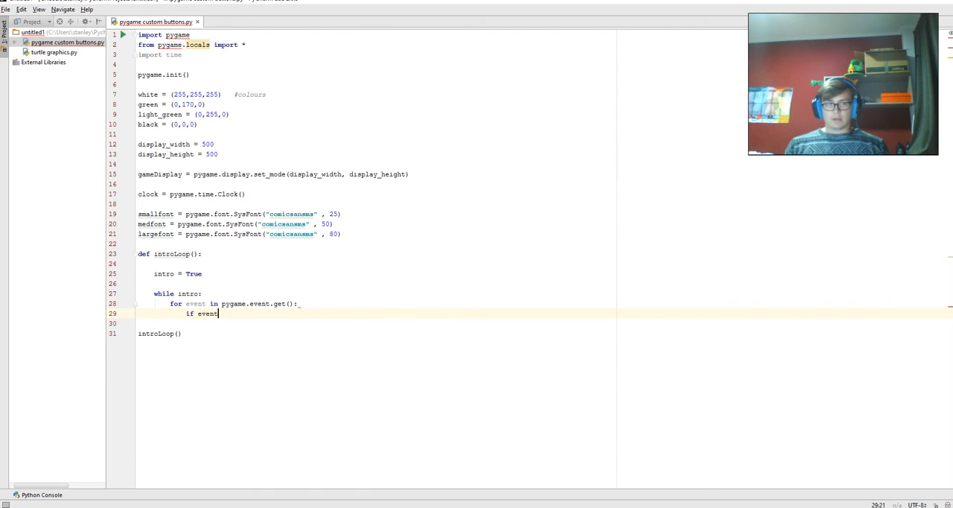
type(".type")
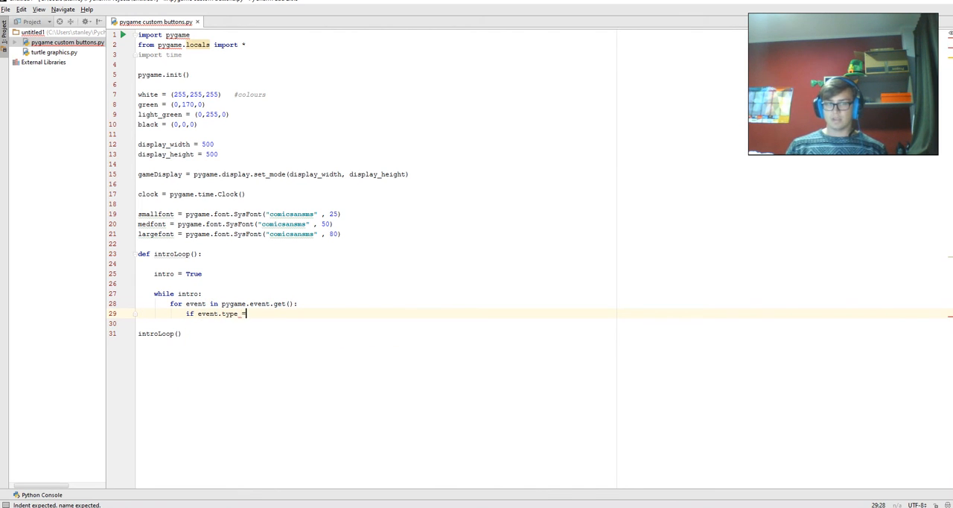
type("= pygame")
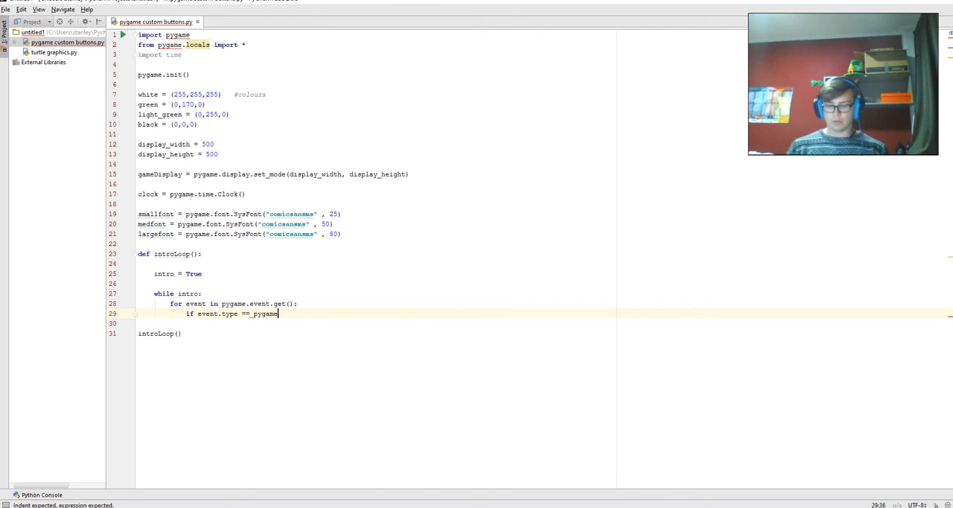
type("quit")
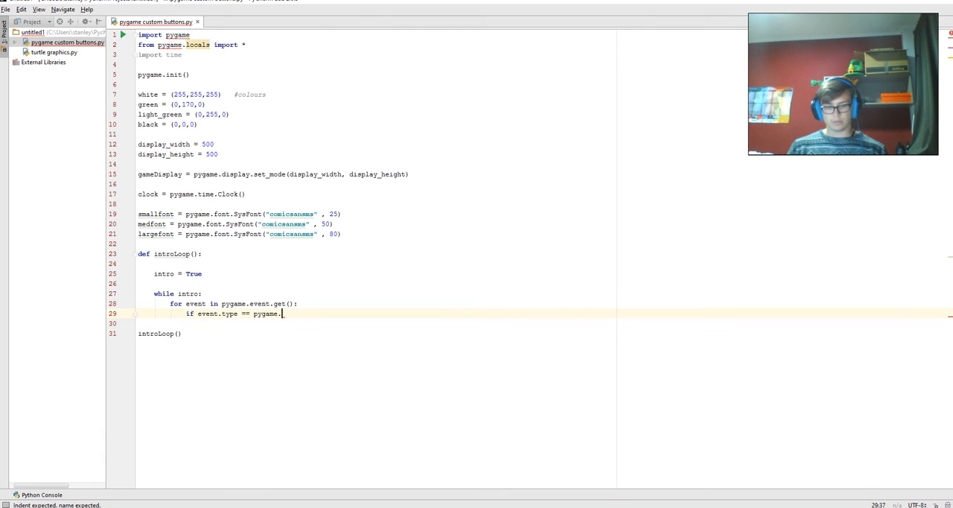
type("QUIT:")
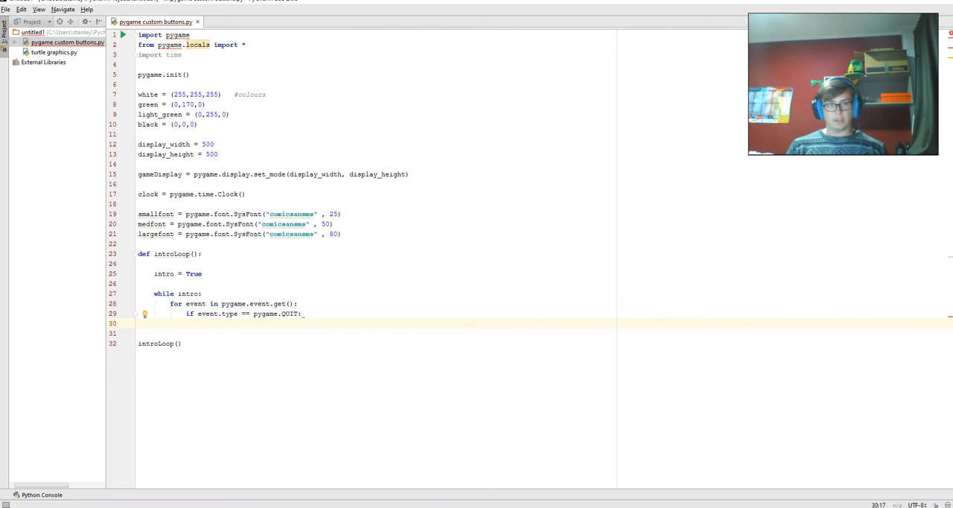
type("pygame.")
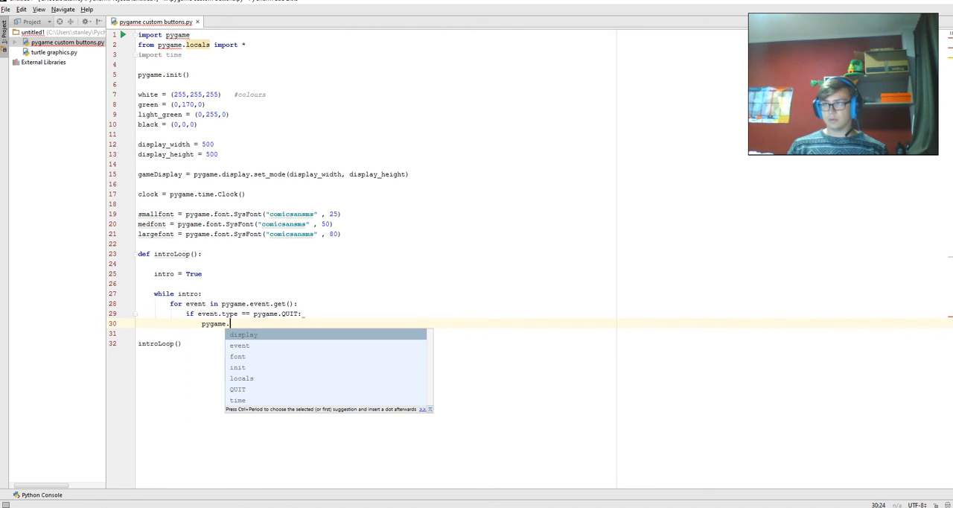
type("quit(")
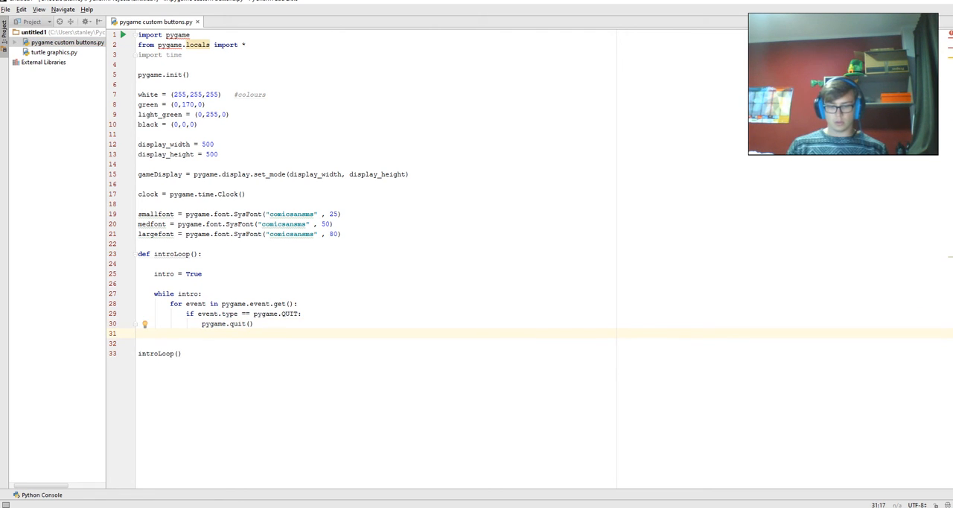
type("quit(")
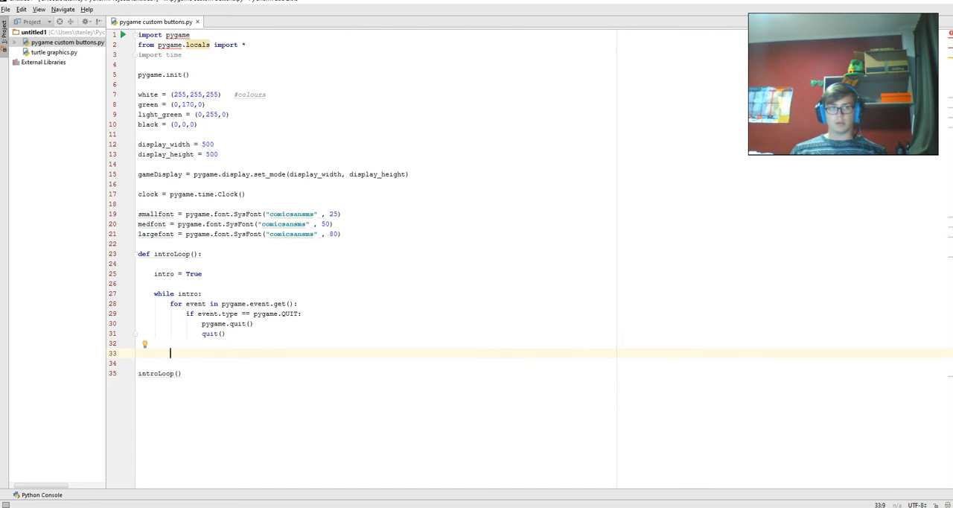
Add gameDisplay.fill(white) inside the while loop and select that line.
type("game display")
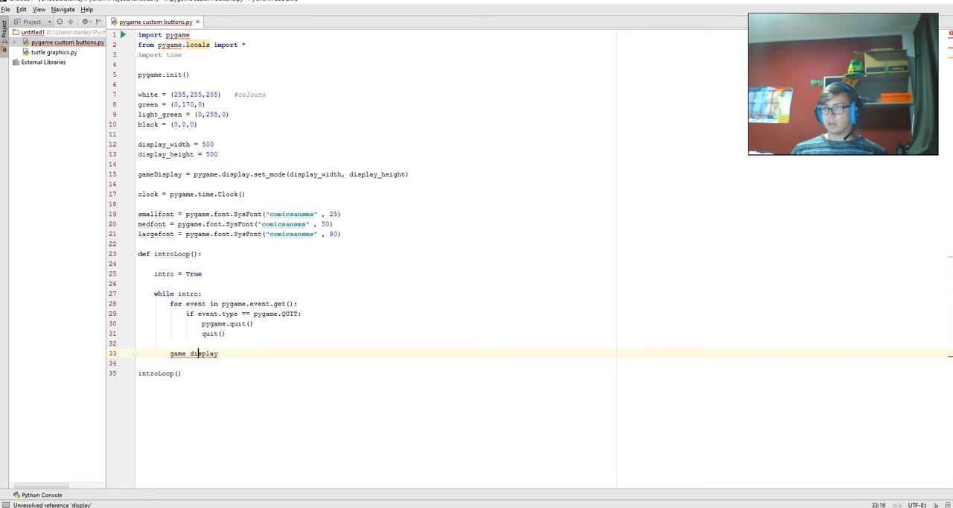
type("gameDisplay")
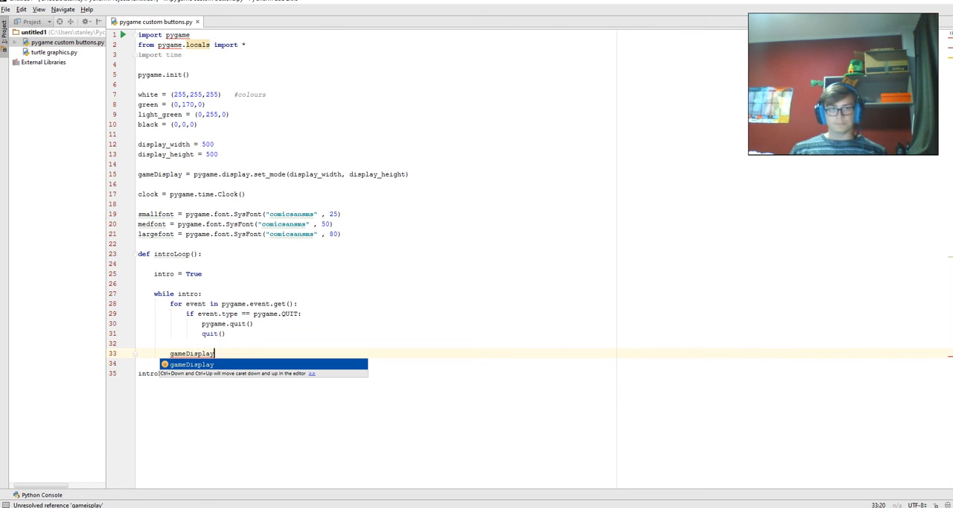
type(".fill")
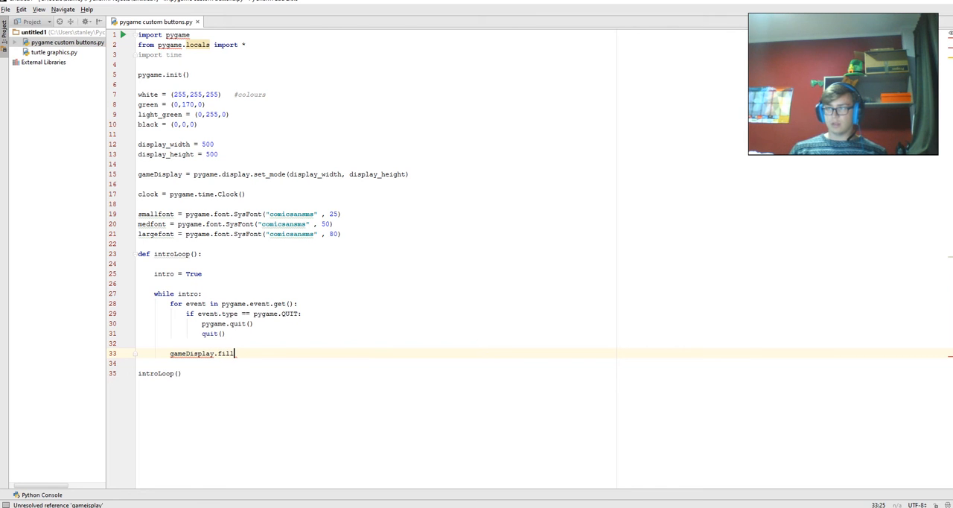
type("()")
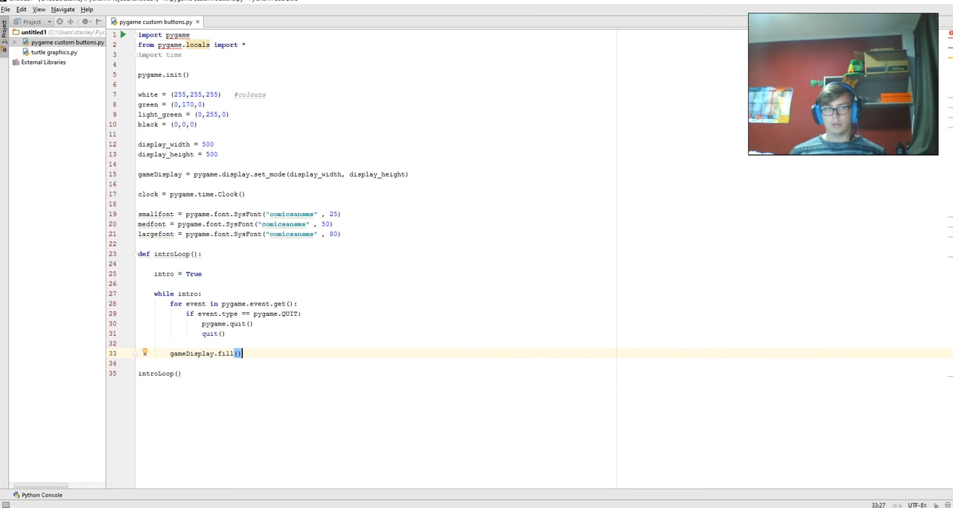
type("wh")
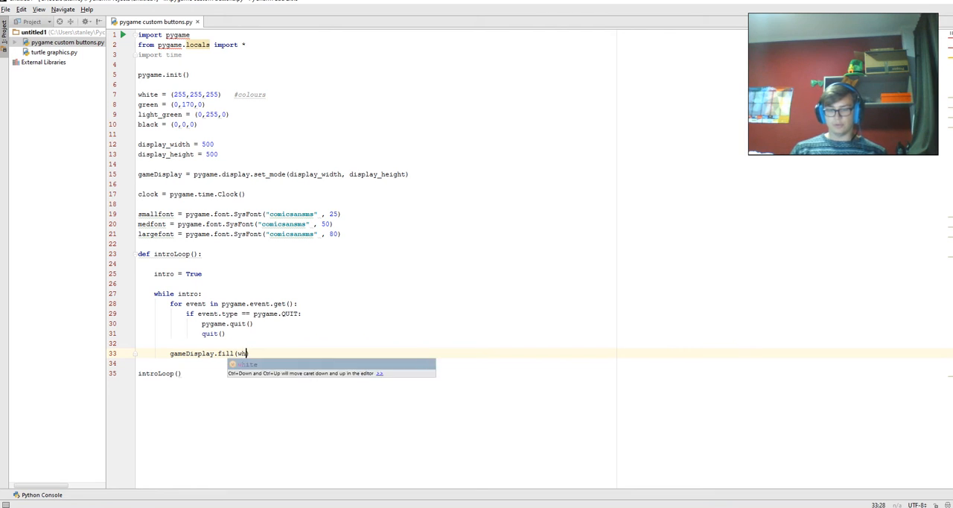
type("ite)")
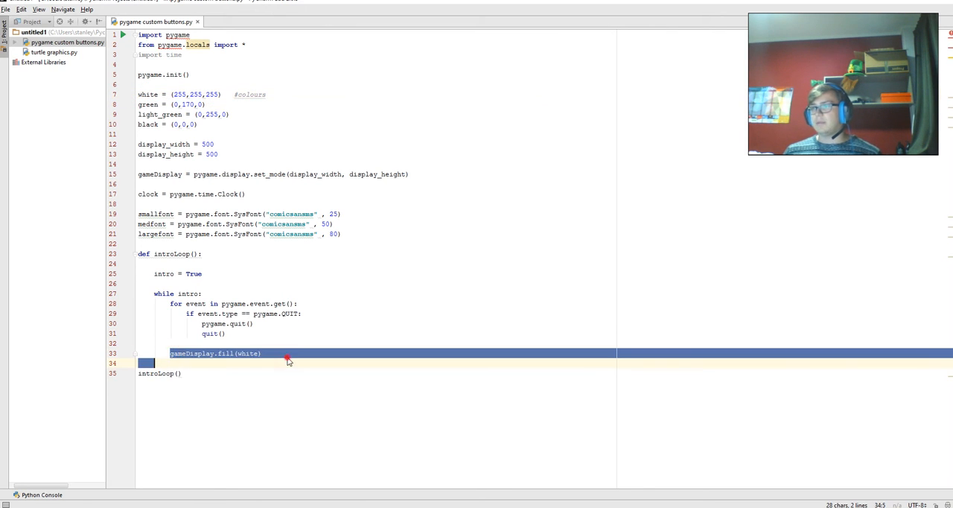
double_click(249, 353)
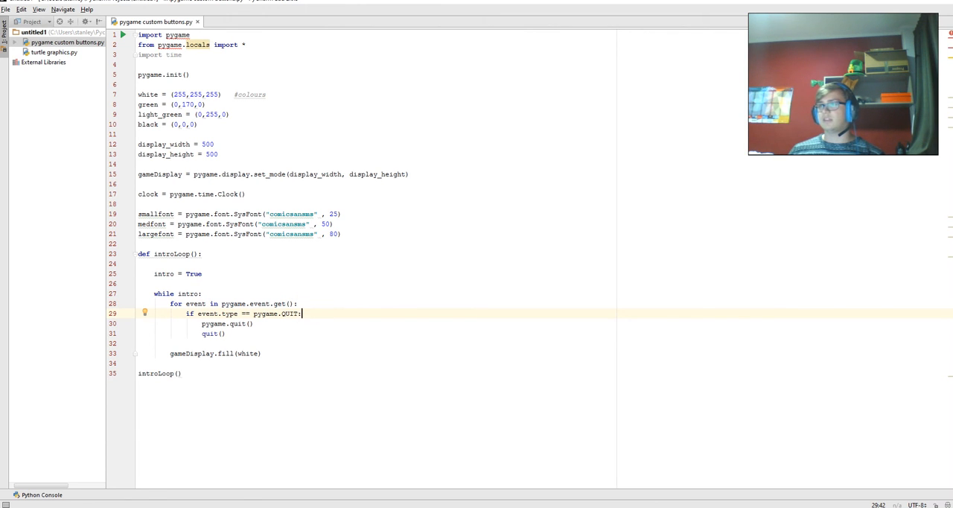
mouse_move(97, 223)
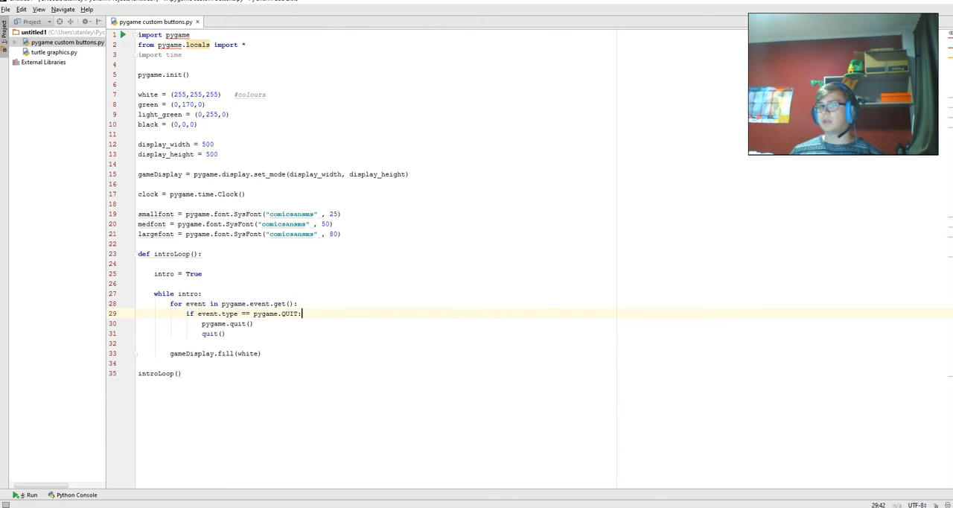
left_click(33, 494)
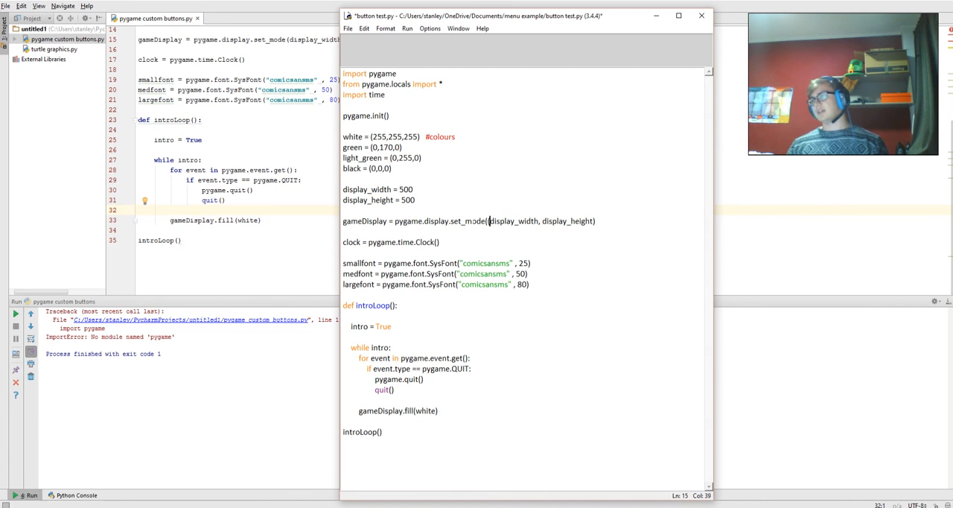
Wrap set_mode's arguments in a (display_width, display_height) tuple, save and run button test.py, then kill it.
type("(")
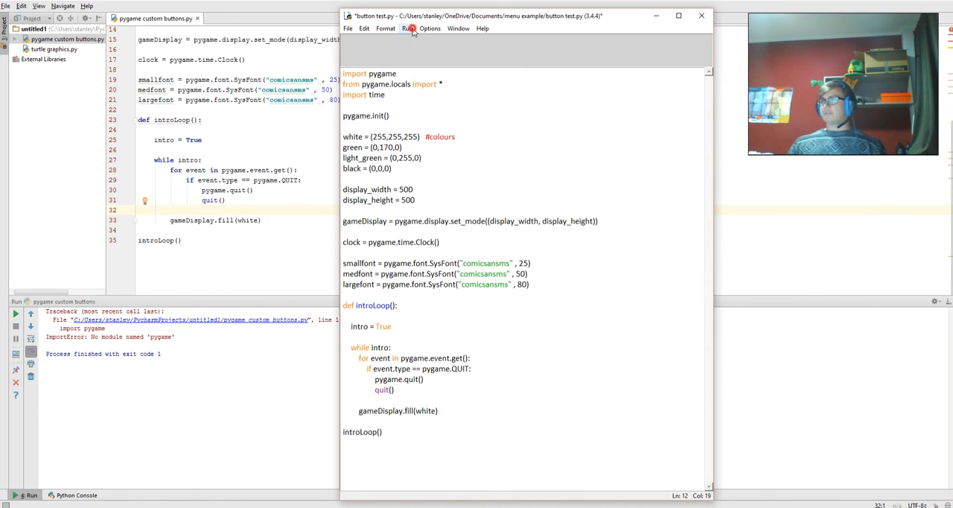
left_click(407, 28)
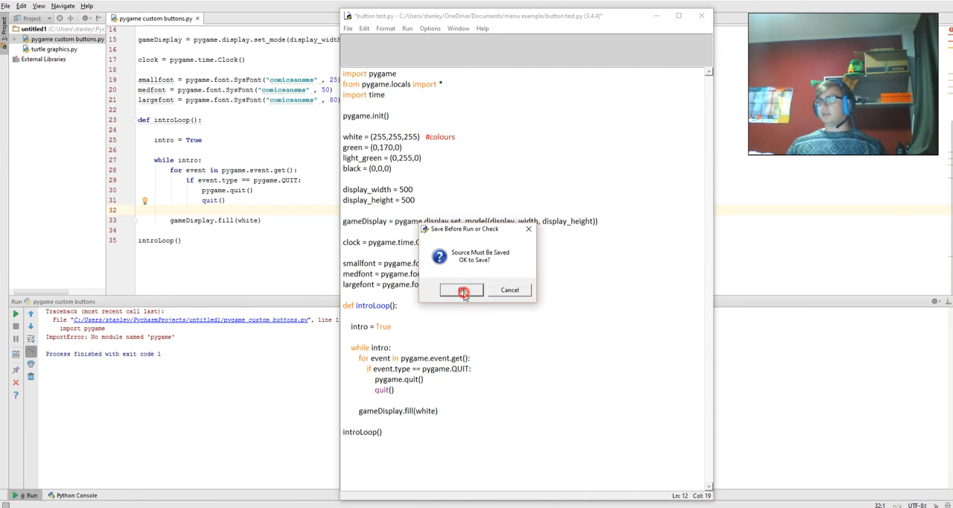
left_click(462, 289)
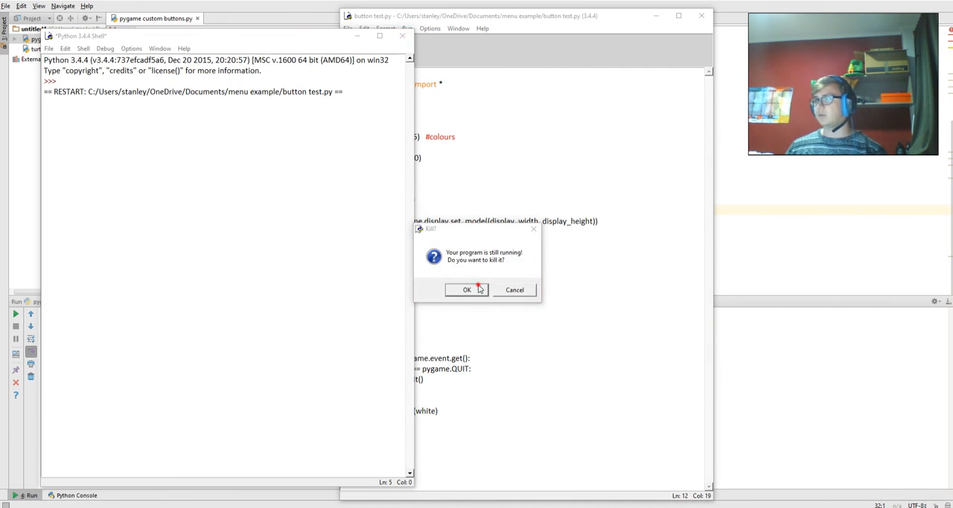
left_click(467, 290)
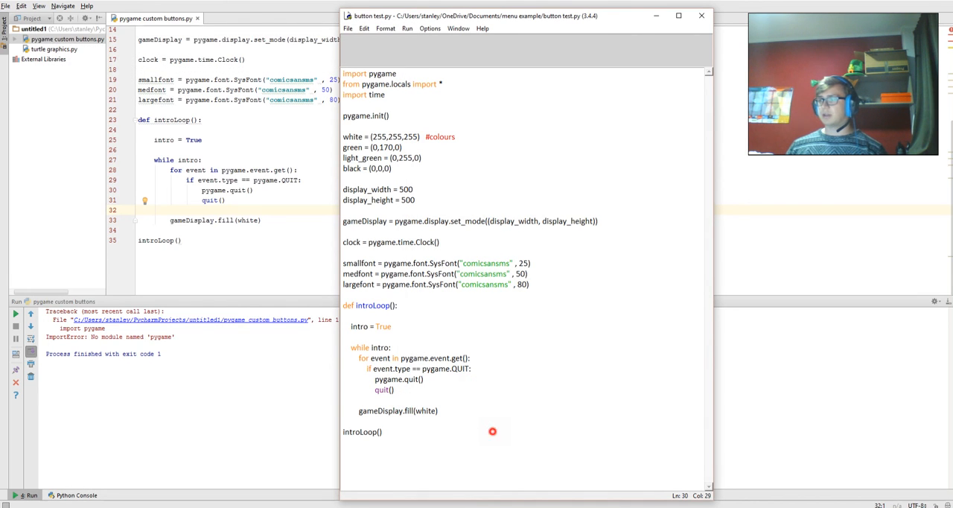